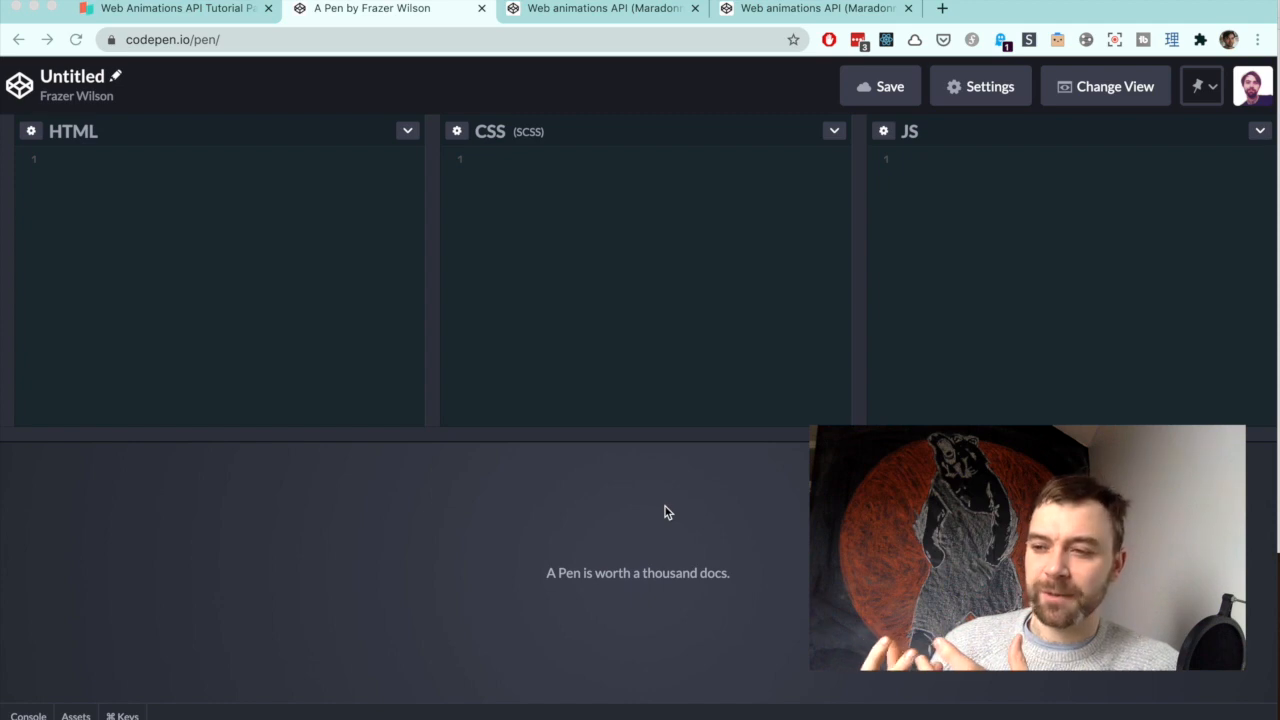
- Copy the animate() keyframes example from the Dan Wilson tutorial into the pen's JS panel
{"action": "left_click", "coordinate": [170, 8]}
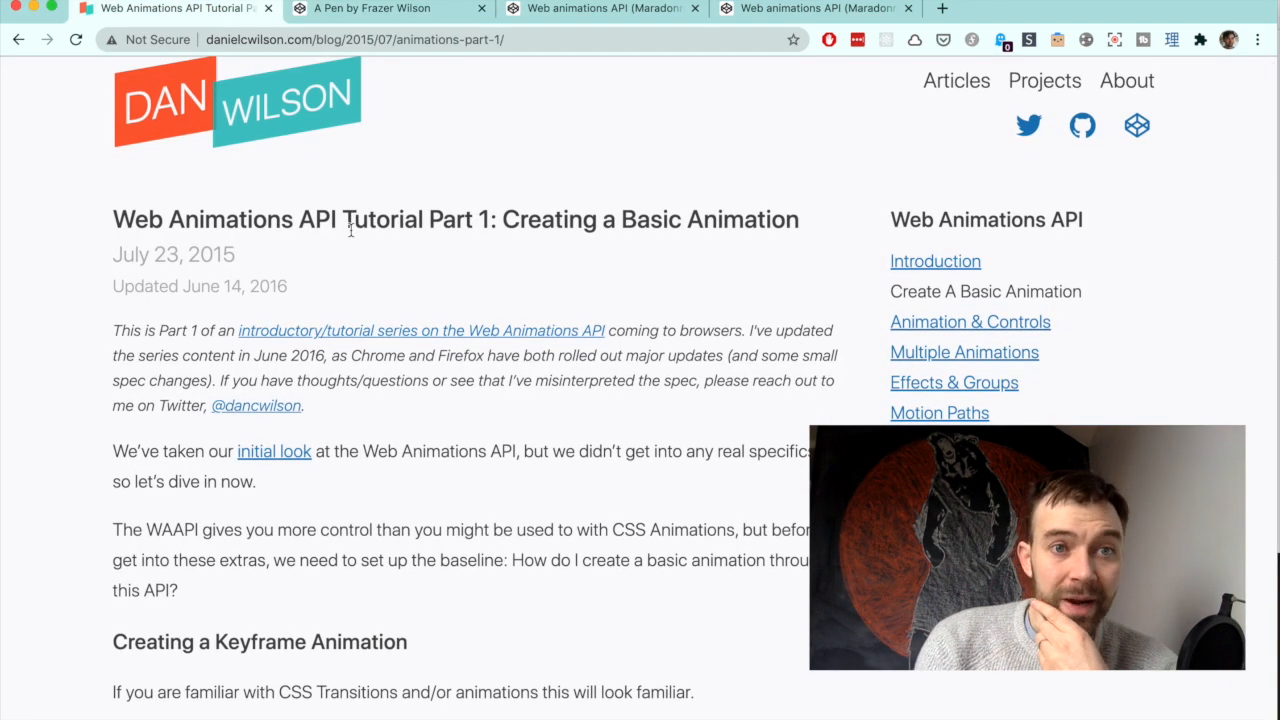
{"action": "scroll", "scroll_direction": "down", "scroll_amount": 3}
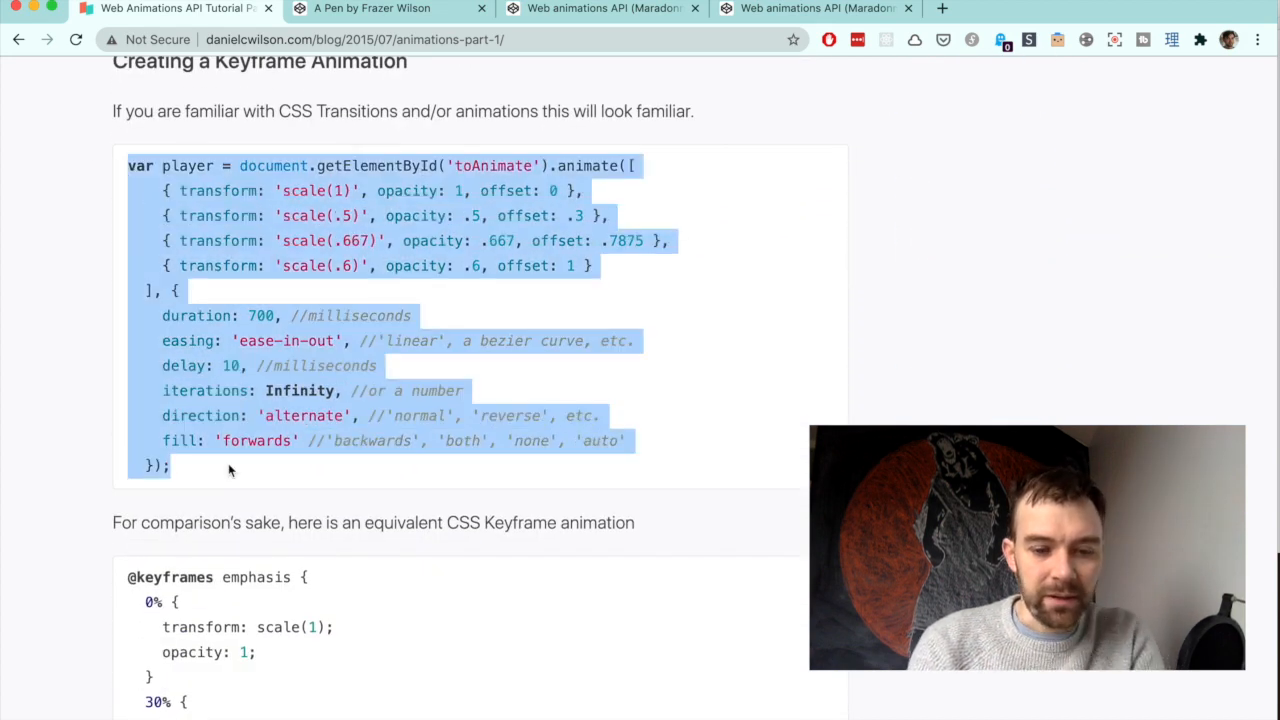
{"action": "left_click", "coordinate": [388, 8]}
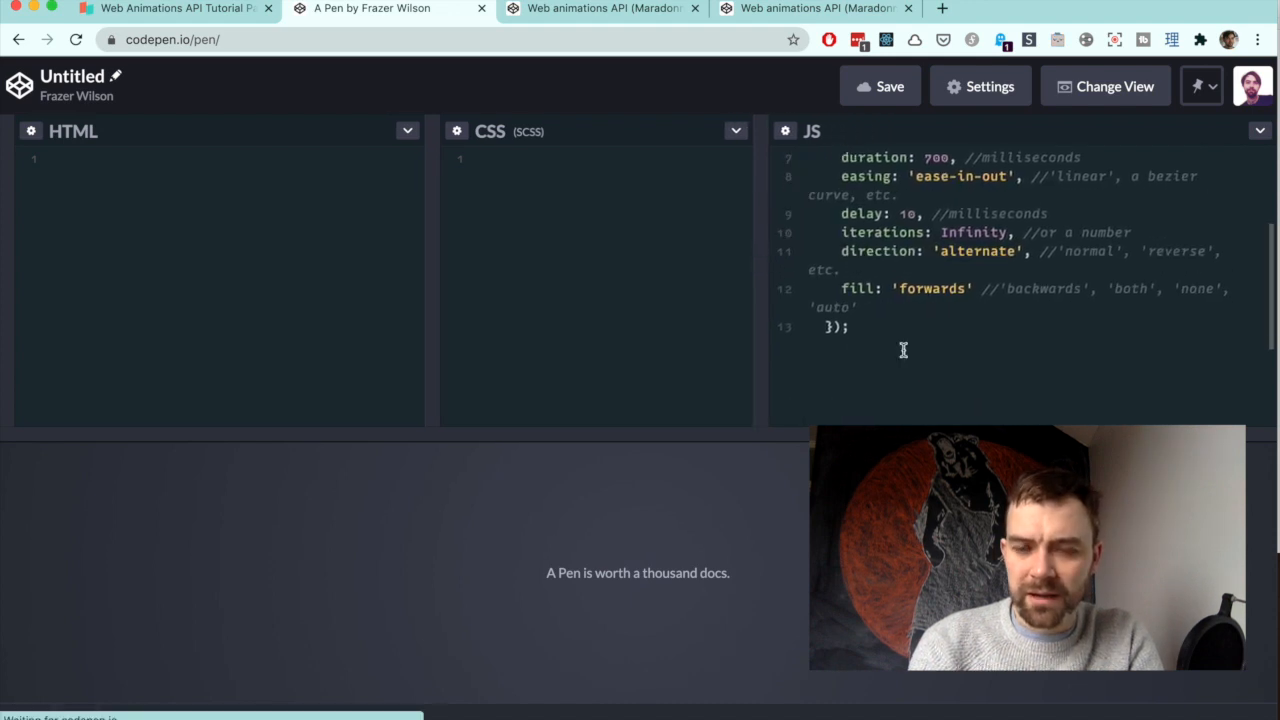
- Add a div with id toAnimate to the HTML panel using Emmet
{"action": "scroll", "scroll_direction": "up", "scroll_amount": 3}
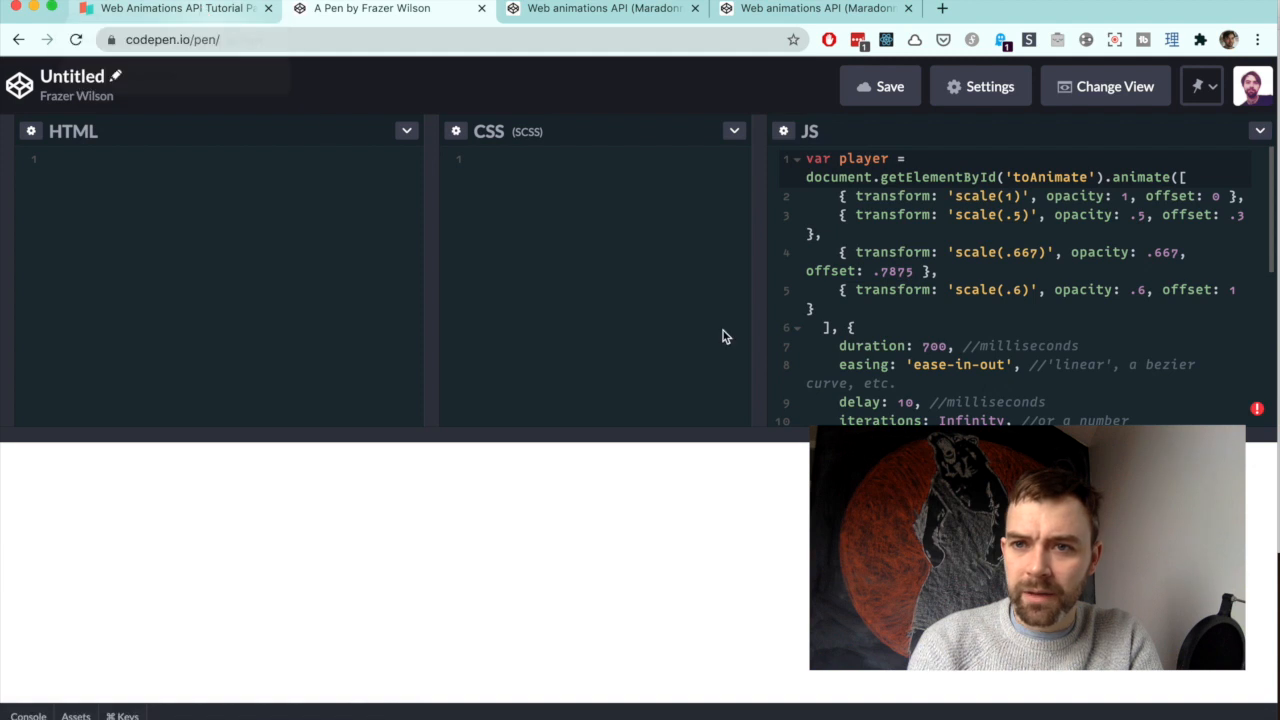
{"action": "mouse_move", "coordinate": [276, 318]}
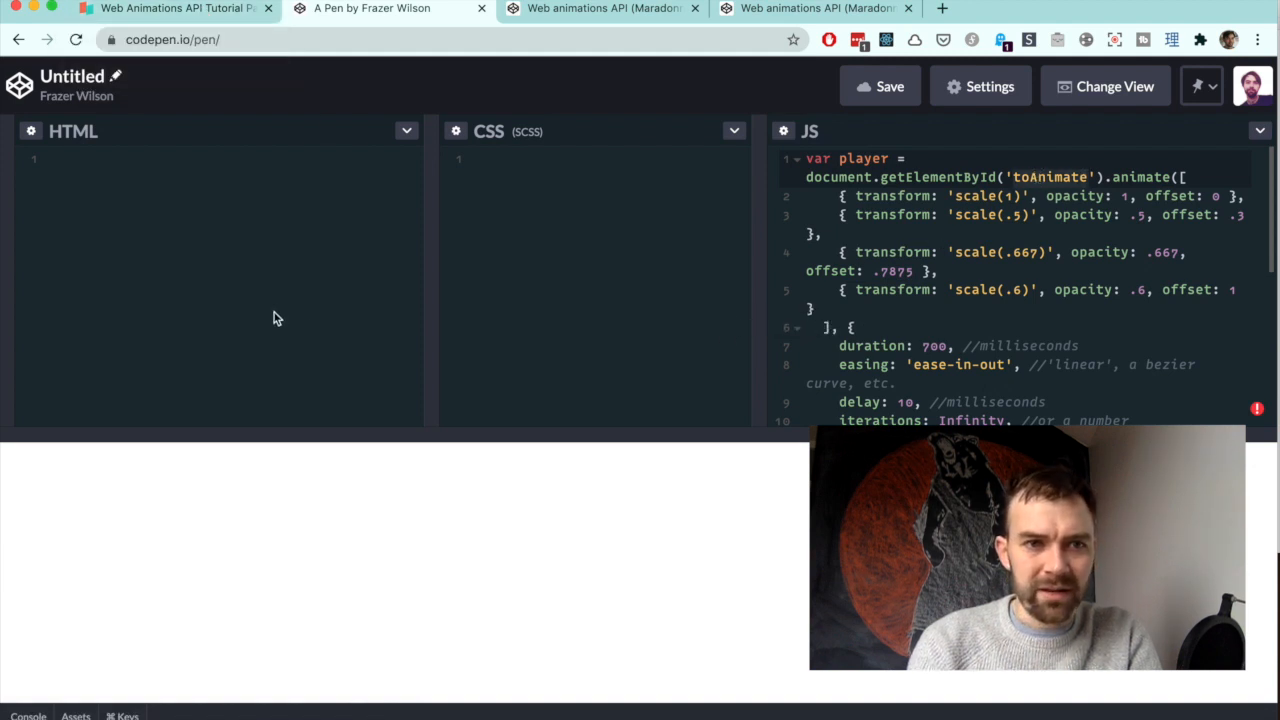
{"action": "type", "text": "div#"}
{"action": "type", "text": "#toAnimate {"}
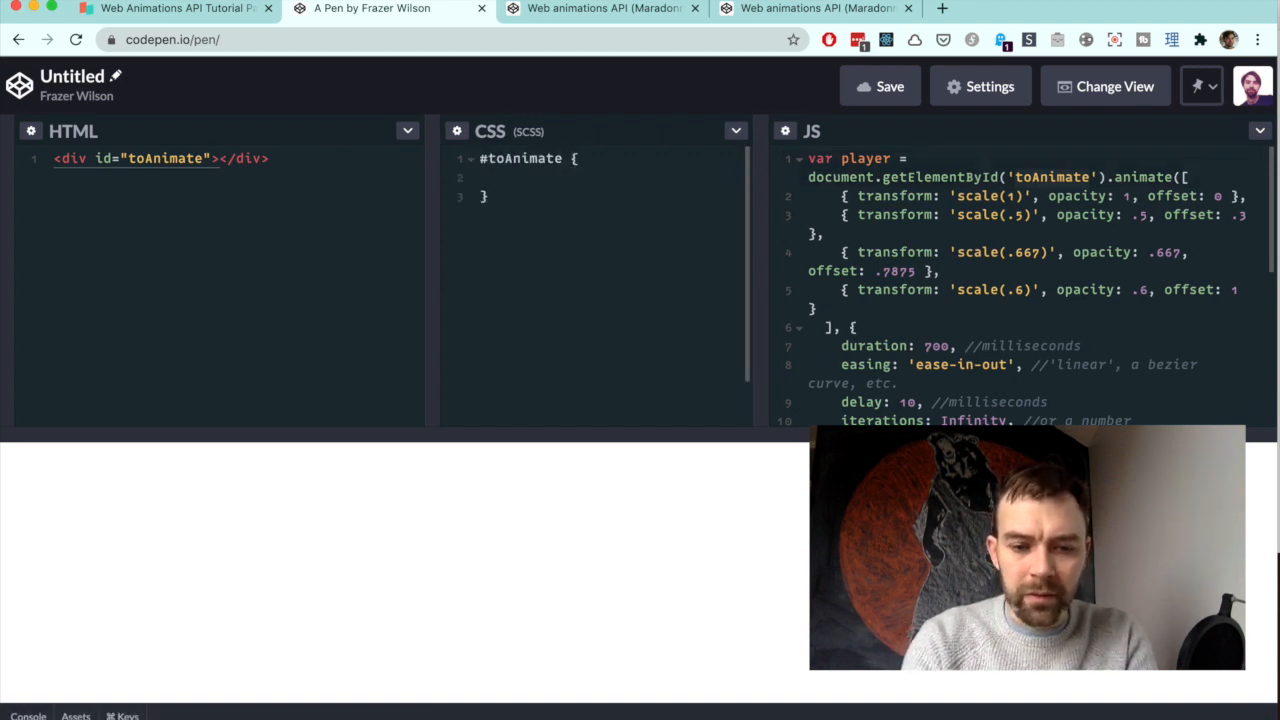
- Style #toAnimate with width 250px, height 250px and background #000
{"action": "type", "text": "width: 250px;"}
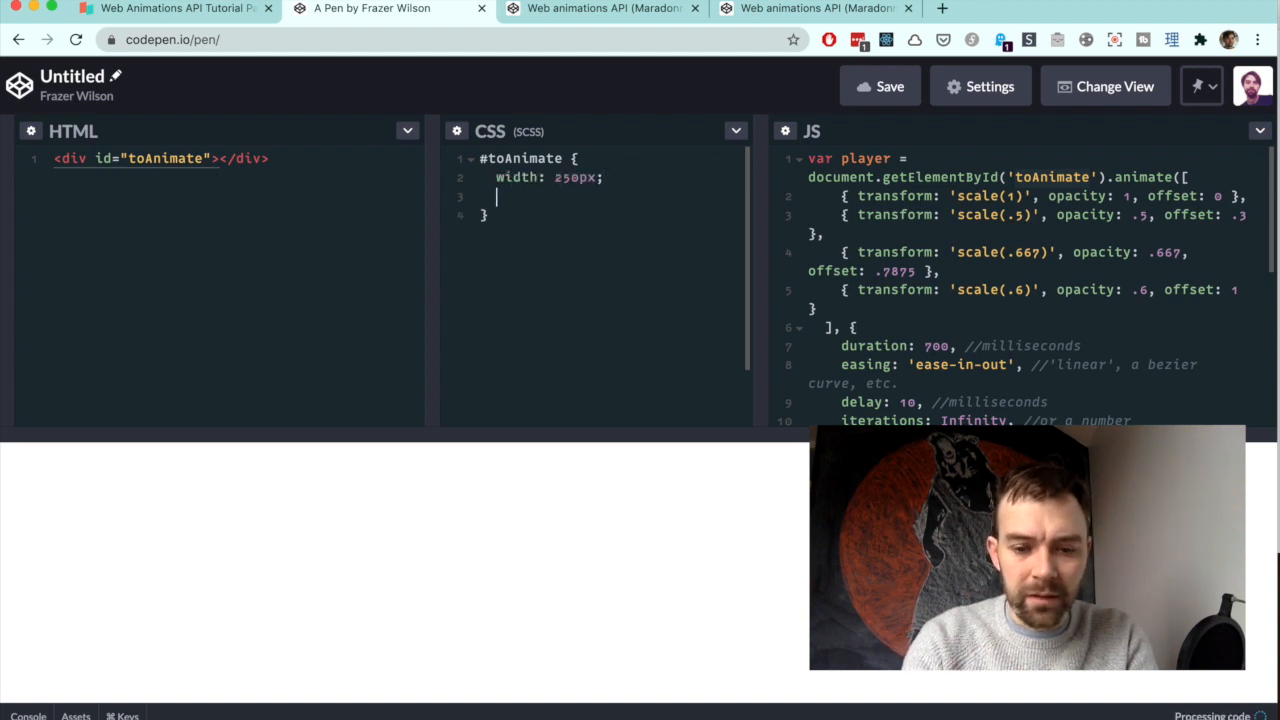
{"action": "type", "text": "h250"}
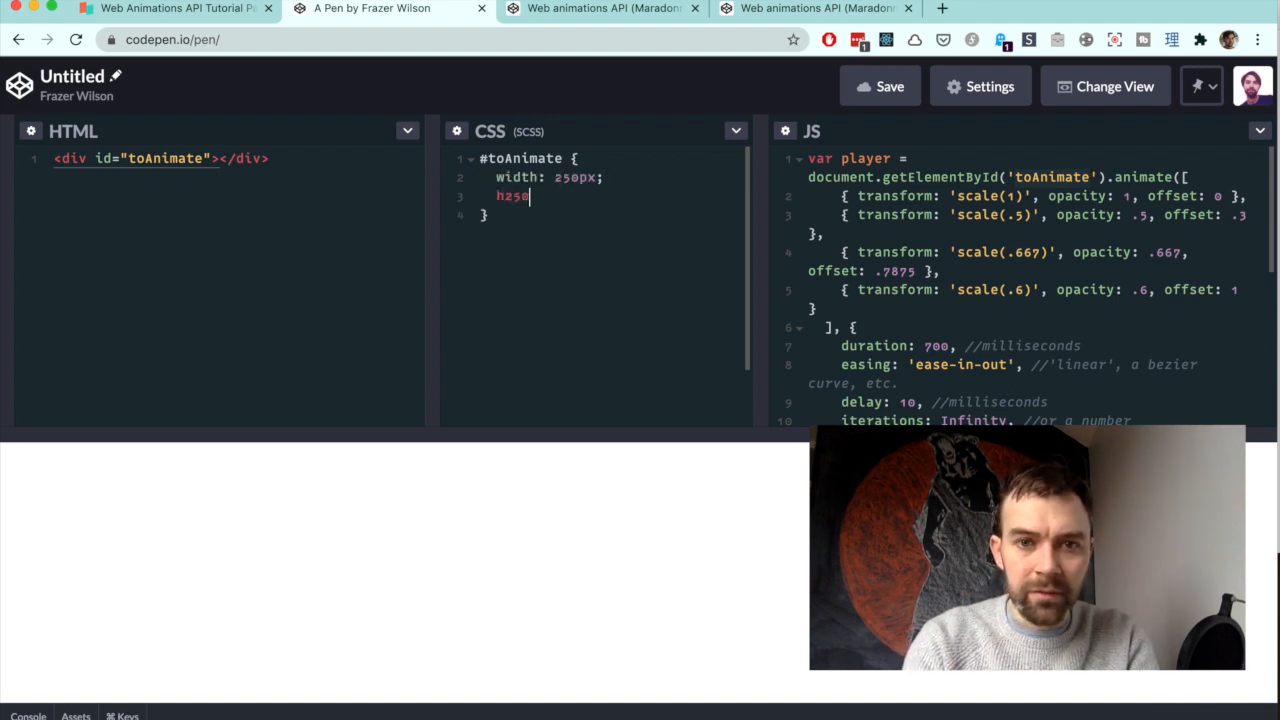
{"action": "type", "text": "eight: 250px;"}
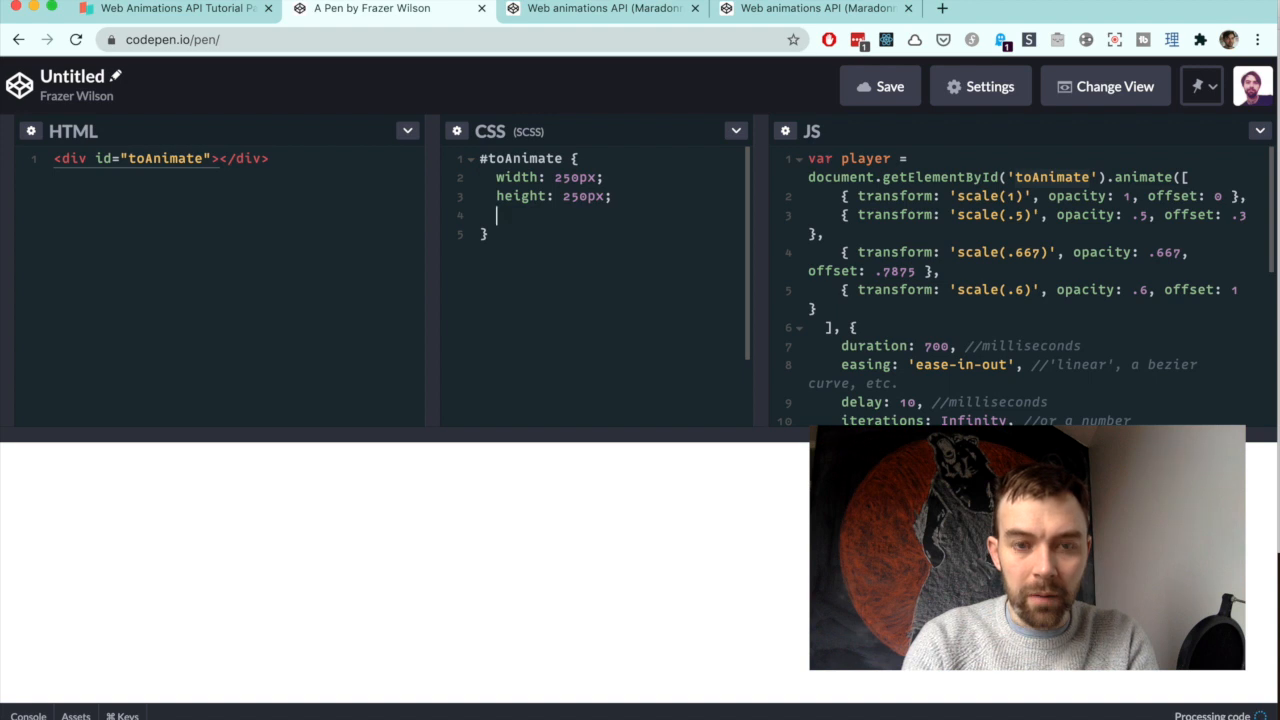
{"action": "type", "text": "background: #000;"}
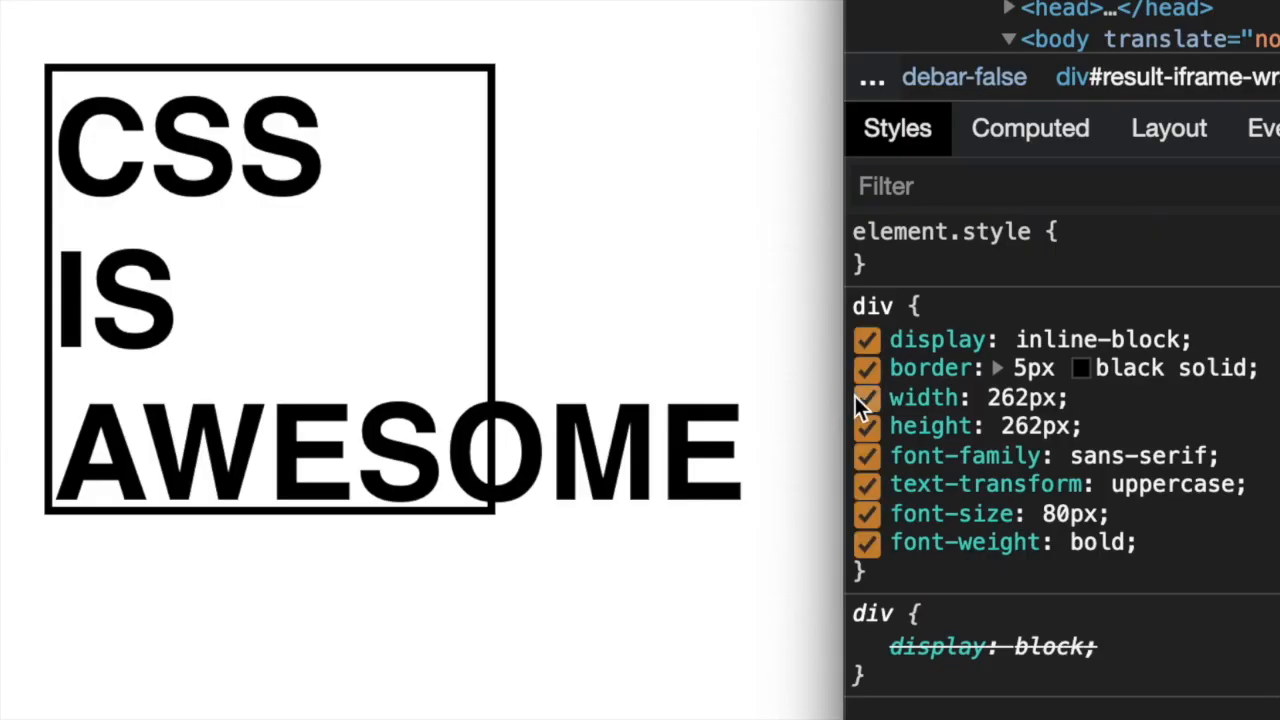
{"action": "left_click", "coordinate": [866, 396]}
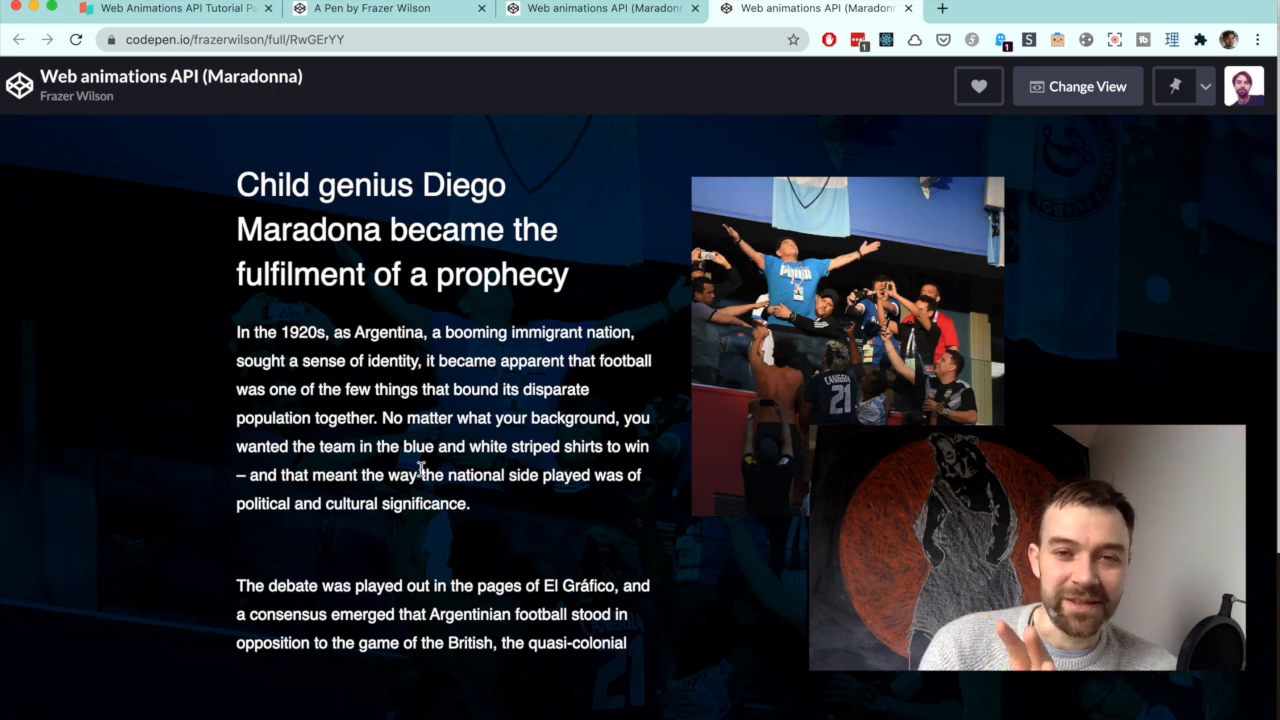
- Scroll down the Maradona article so the side photos transition while reading
{"action": "scroll", "scroll_direction": "down", "scroll_amount": 3}
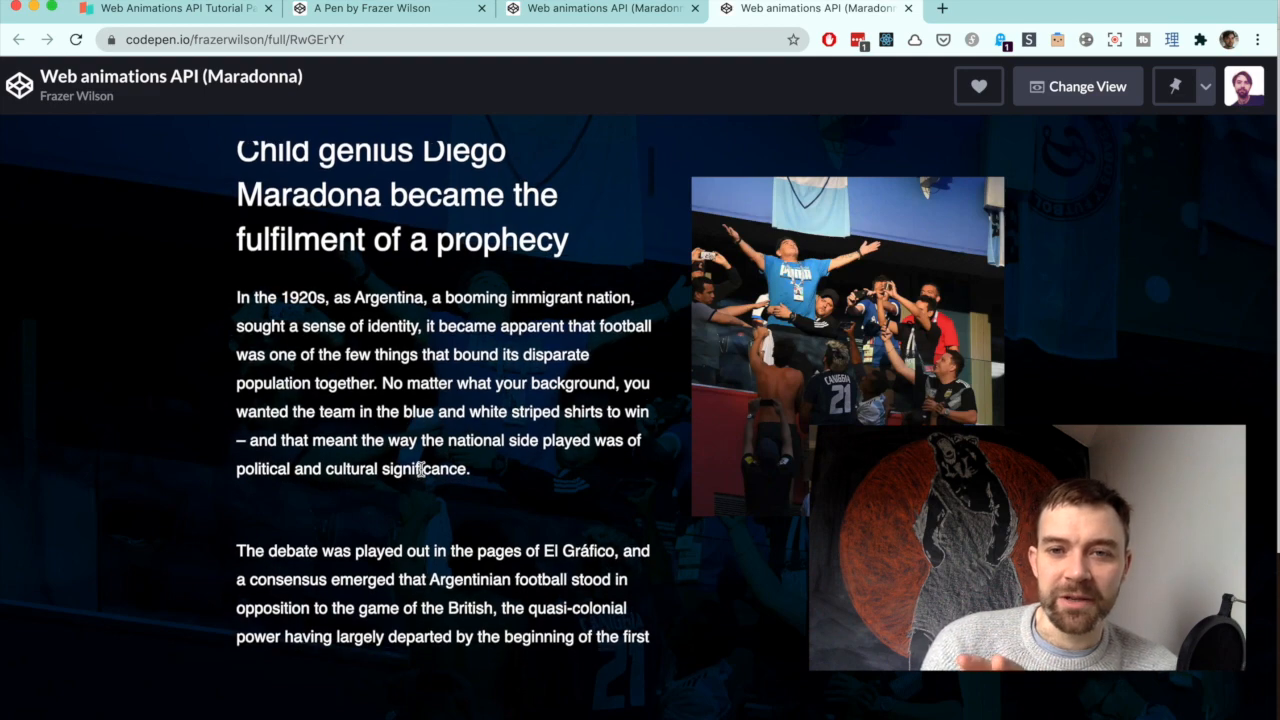
{"action": "scroll", "scroll_direction": "down", "scroll_amount": 3}
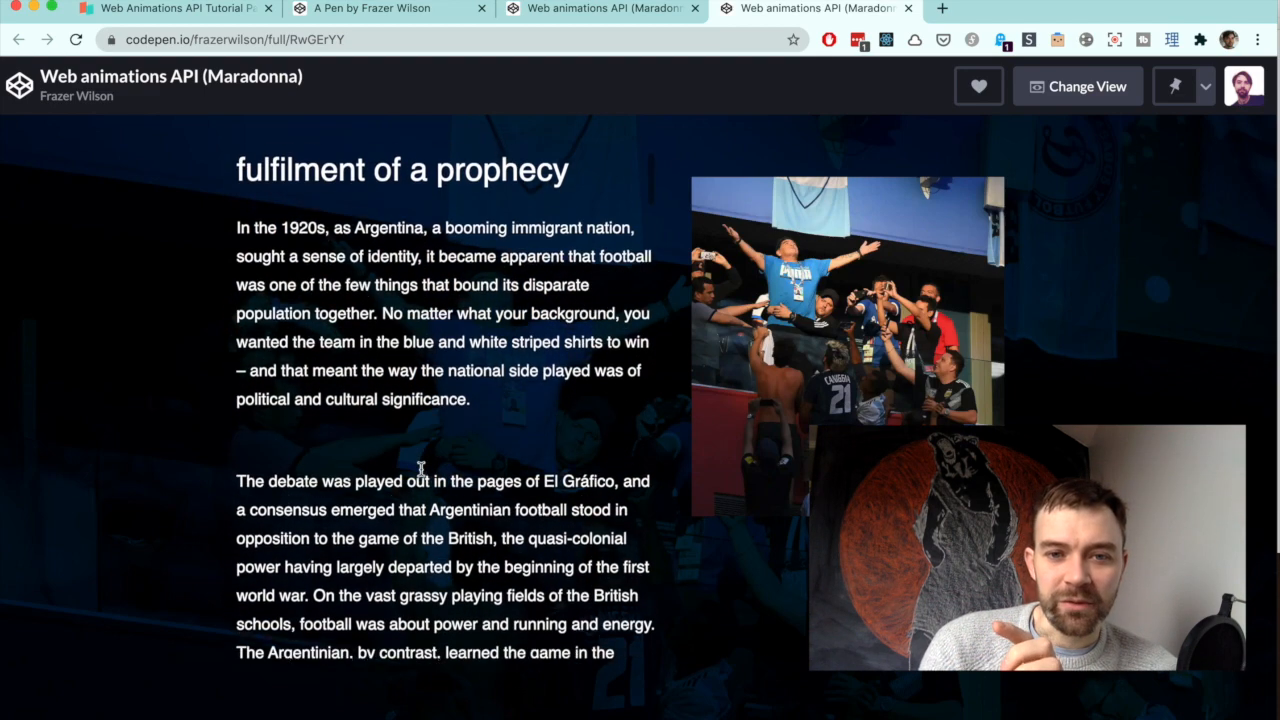
{"action": "scroll", "scroll_direction": "down", "scroll_amount": 3}
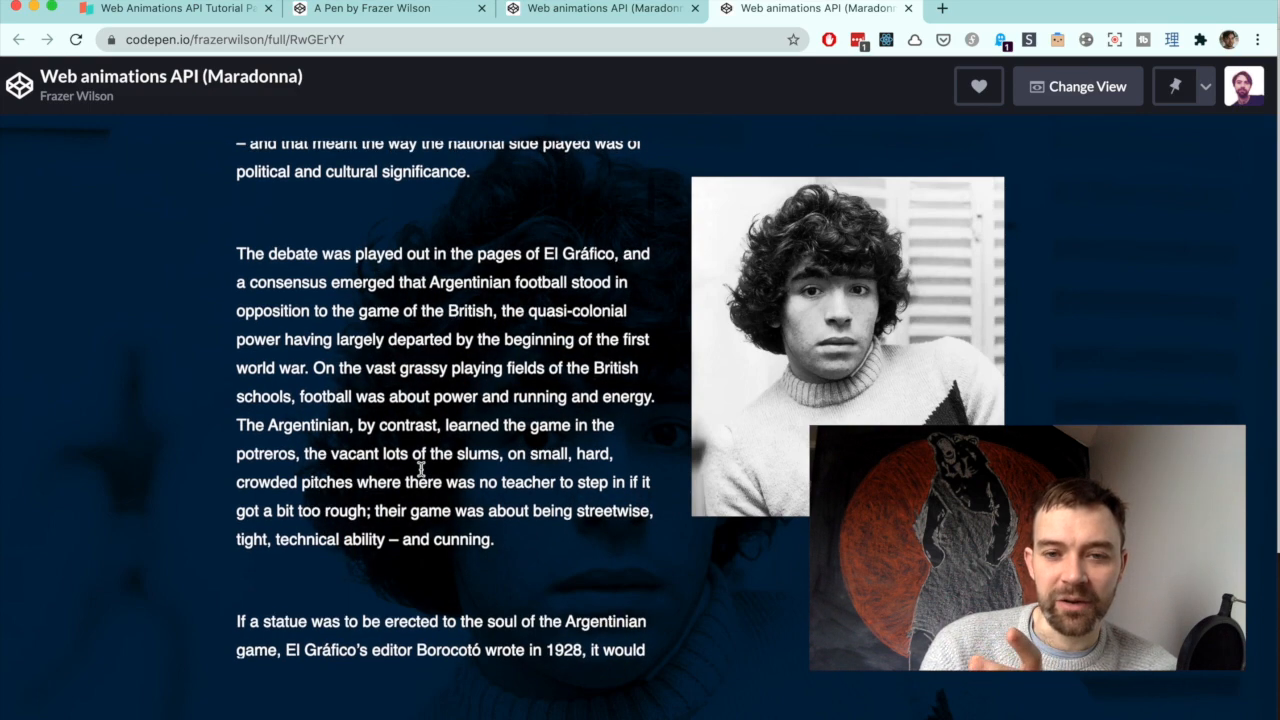
{"action": "scroll", "scroll_direction": "down", "scroll_amount": 3}
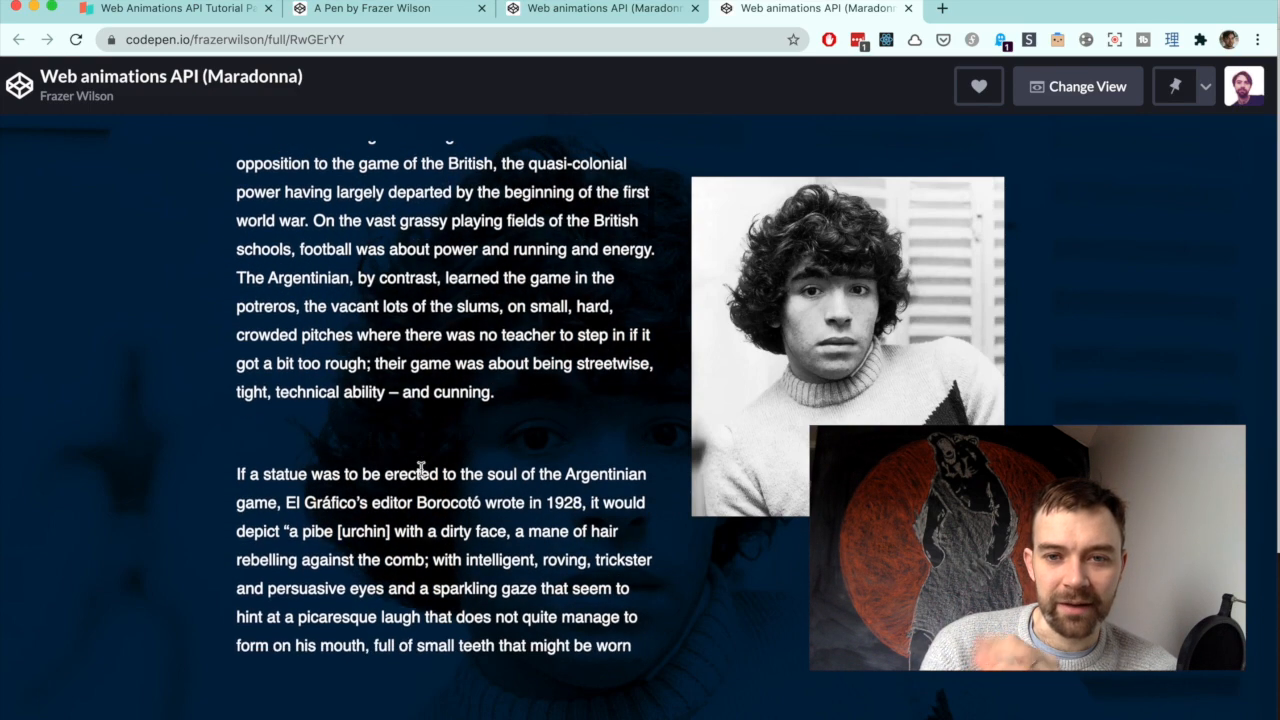
{"action": "scroll", "scroll_direction": "down", "scroll_amount": 3}
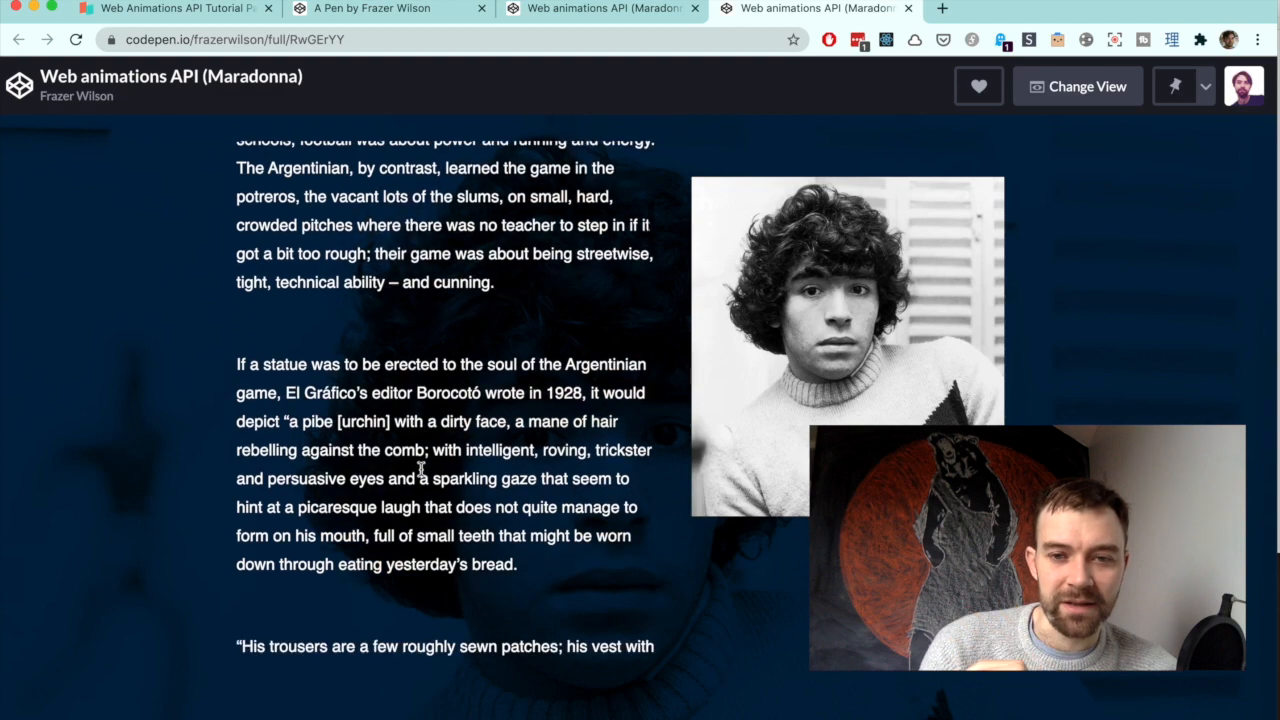
{"action": "scroll", "scroll_direction": "down", "scroll_amount": 3}
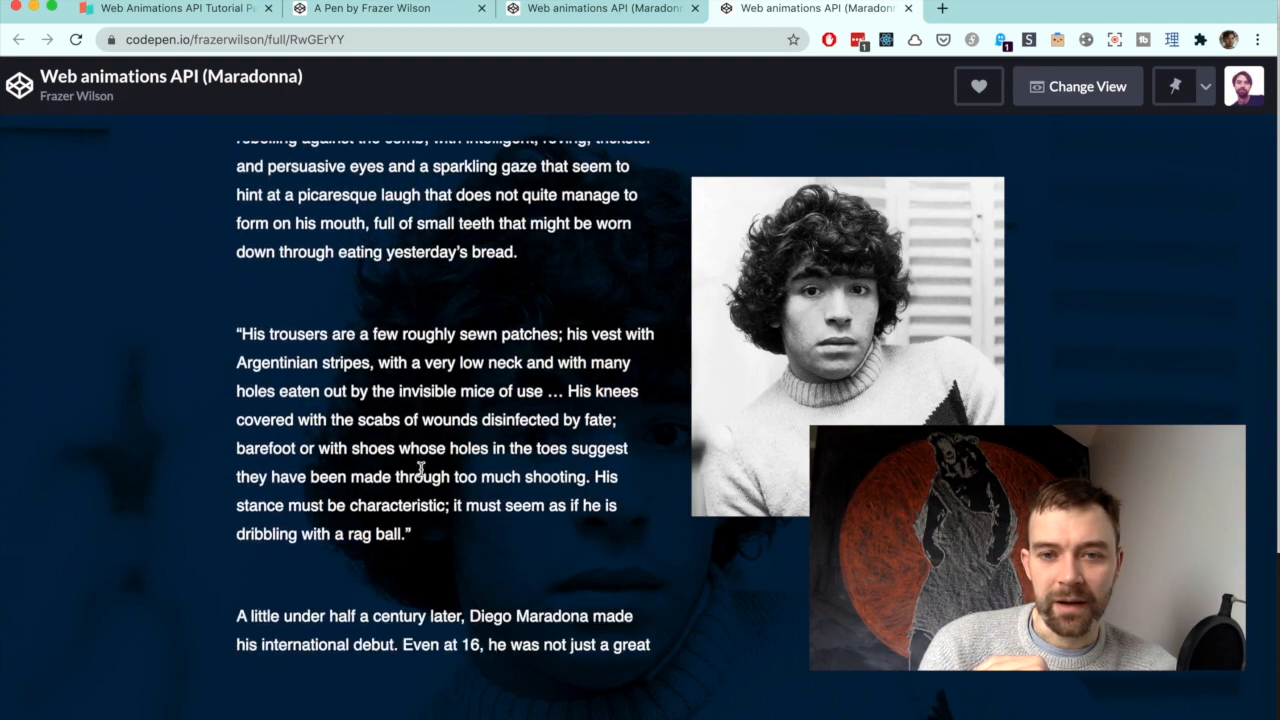
{"action": "scroll", "scroll_direction": "down", "scroll_amount": 3}
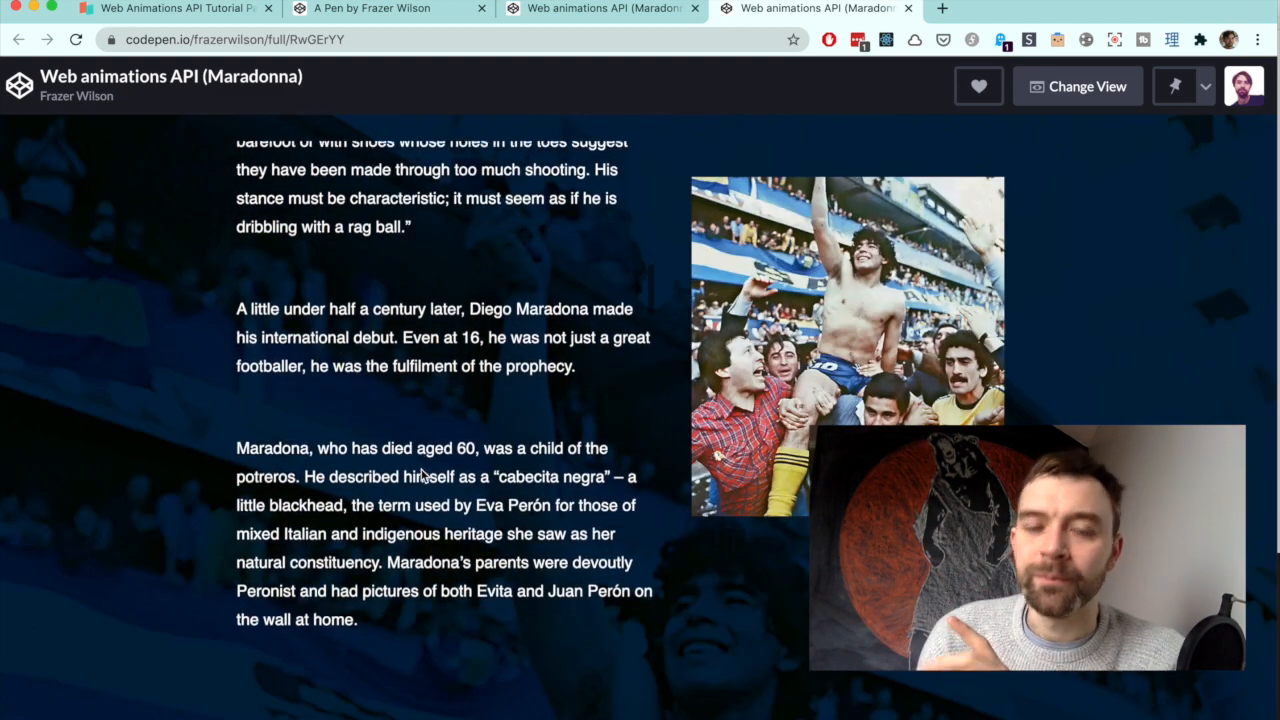
{"action": "scroll", "scroll_direction": "down", "scroll_amount": 3}
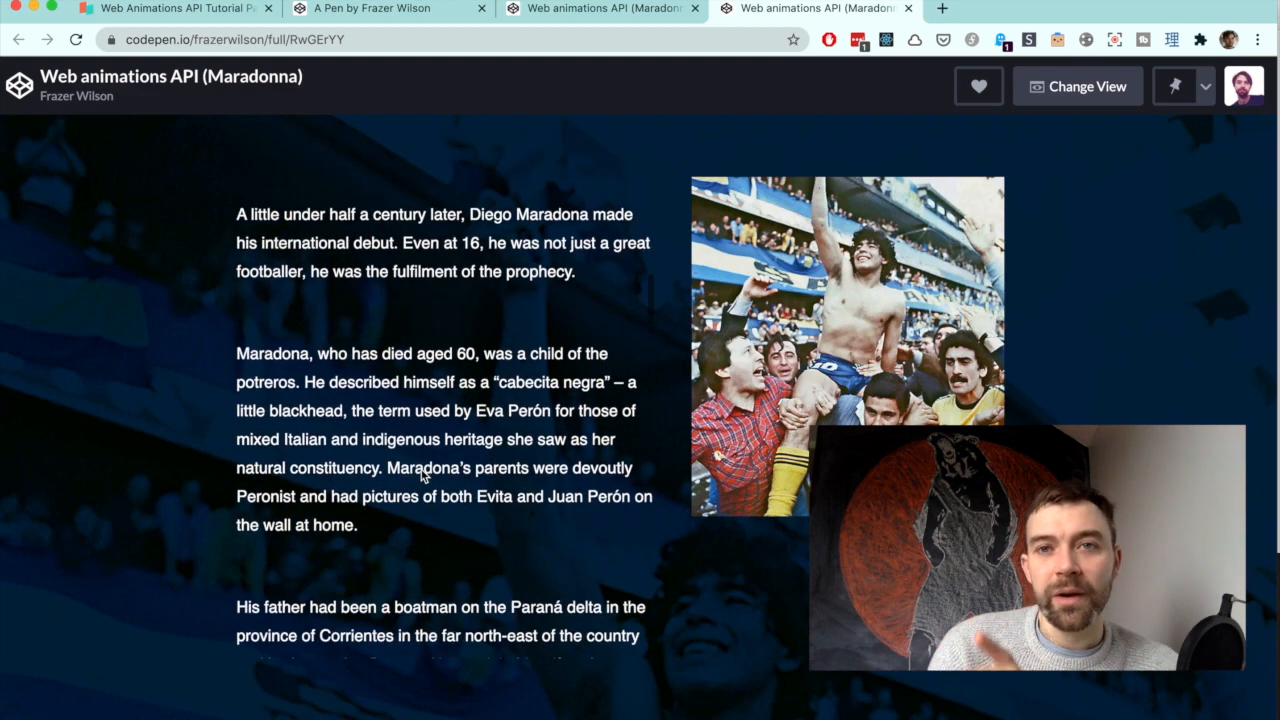
{"action": "scroll", "scroll_direction": "down", "scroll_amount": 3}
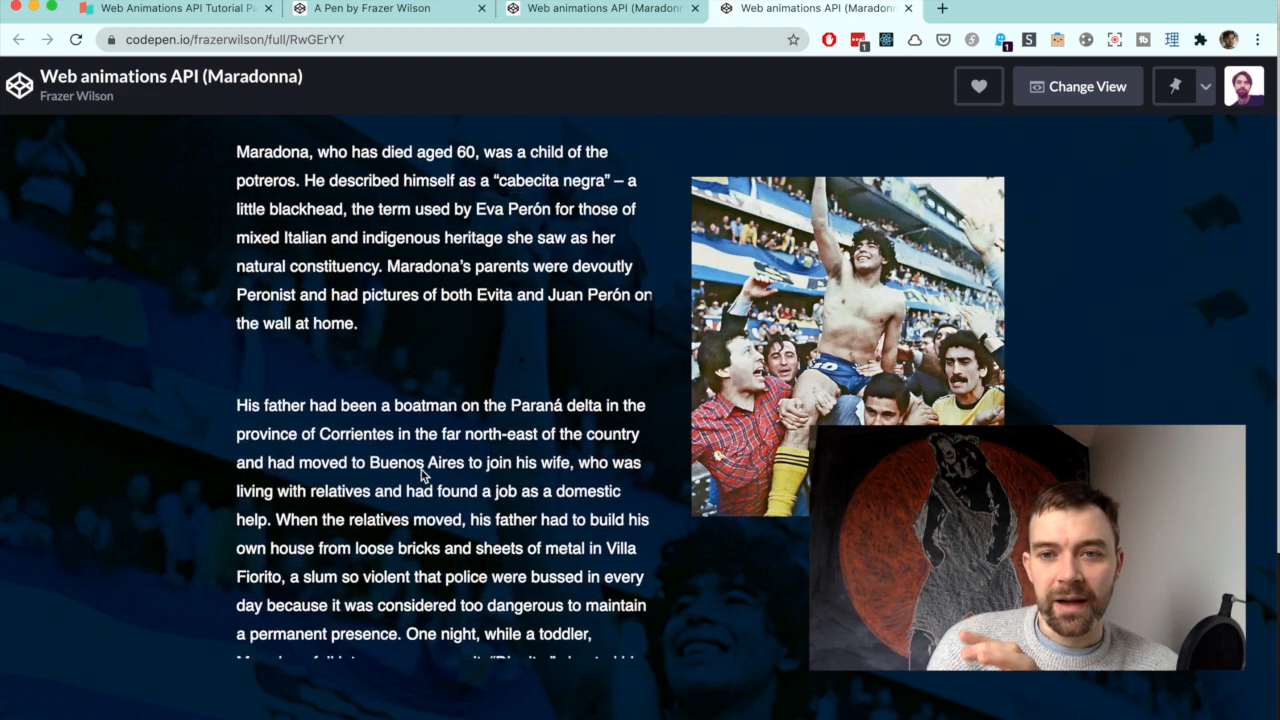
{"action": "scroll", "scroll_direction": "down", "scroll_amount": 3}
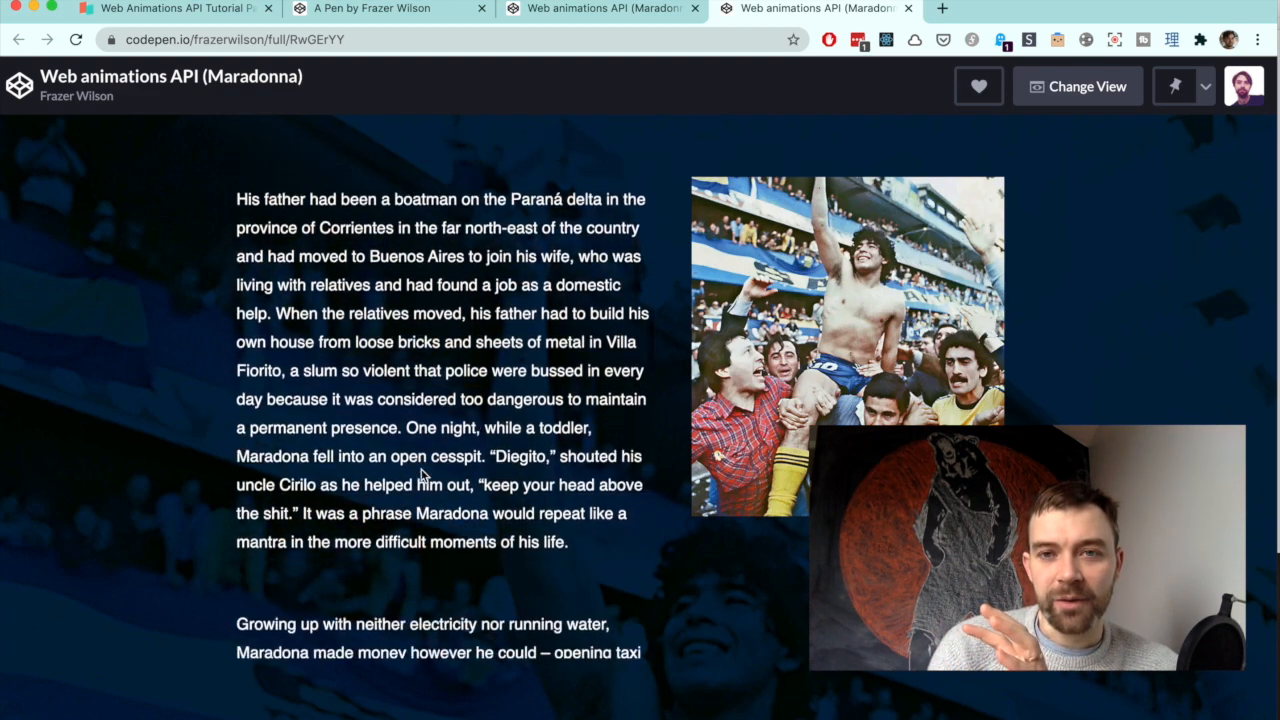
{"action": "scroll", "scroll_direction": "down", "scroll_amount": 3}
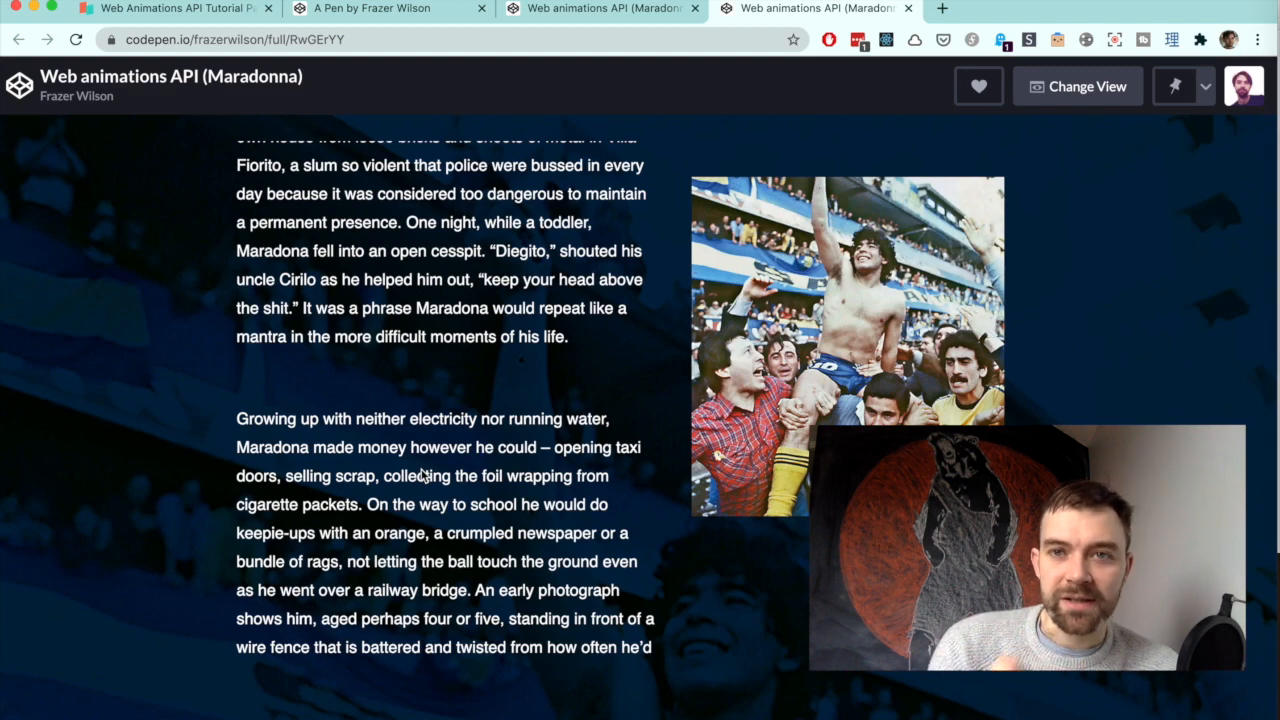
- Switch the Maradona pen to editor view, showing its HTML paragraphs and JS animation code
{"action": "scroll", "scroll_direction": "down", "scroll_amount": 3}
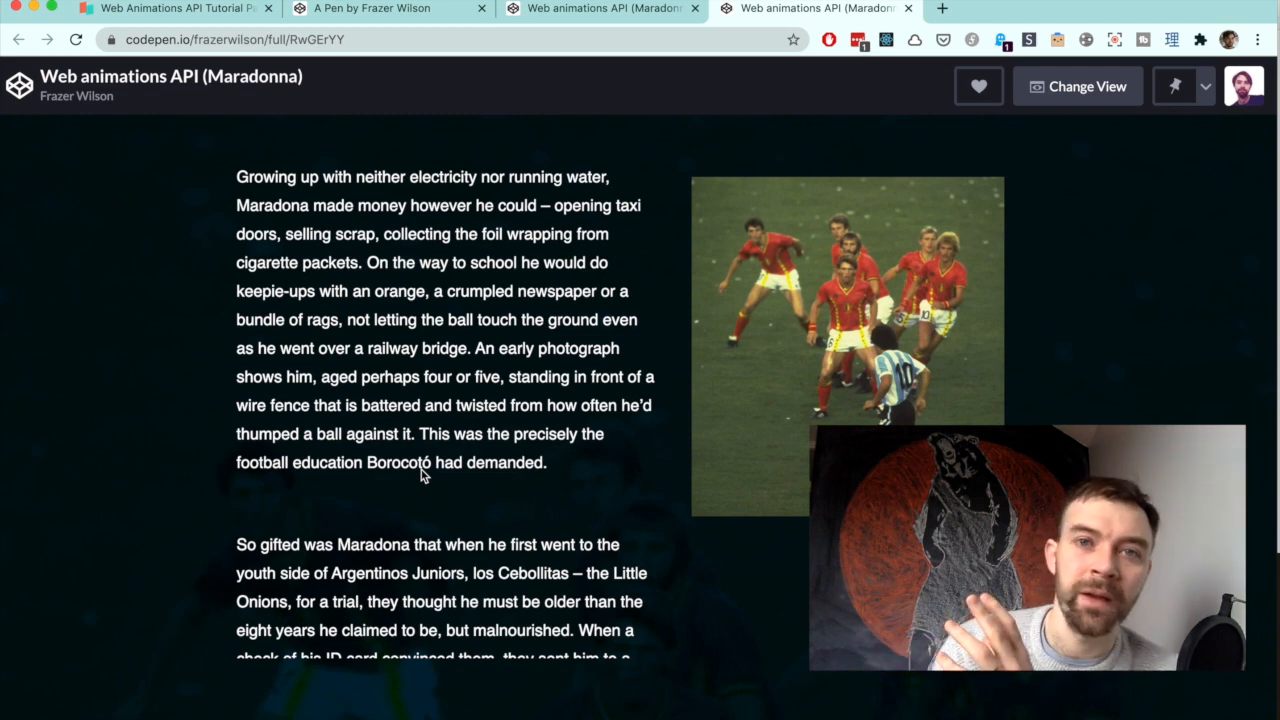
{"action": "left_click", "coordinate": [1076, 86]}
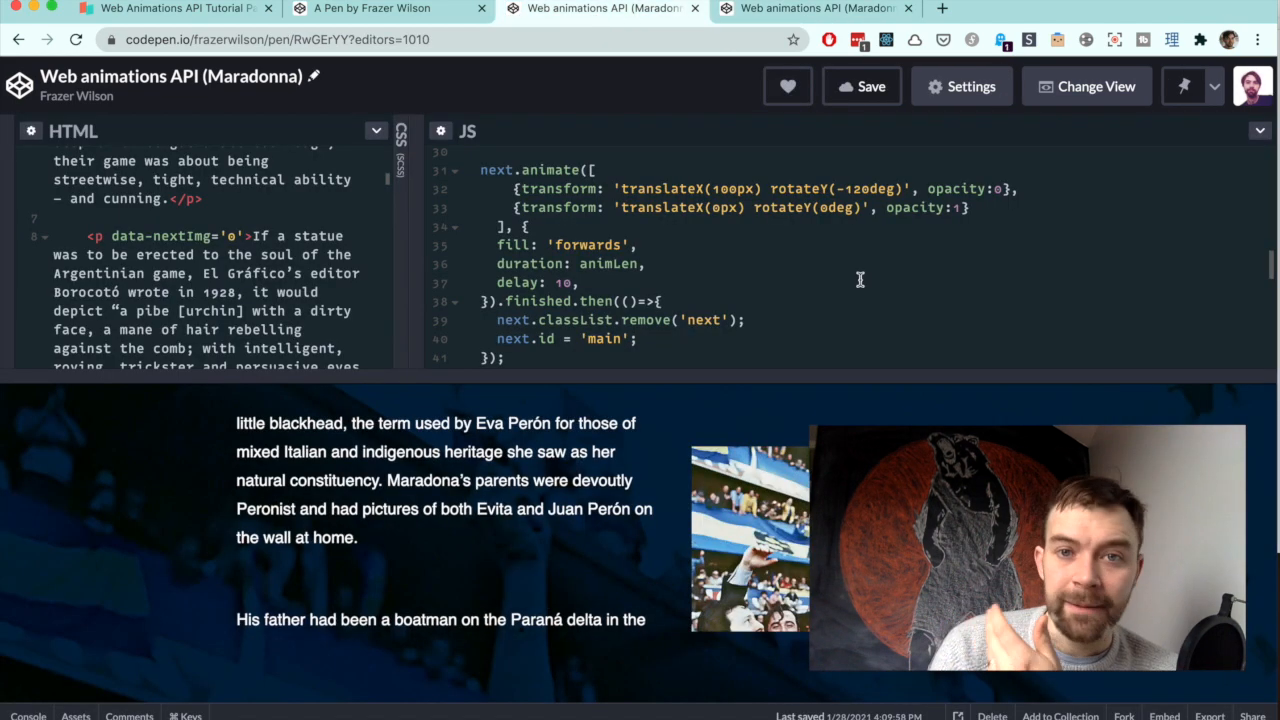
{"action": "scroll", "scroll_direction": "up", "scroll_amount": 3}
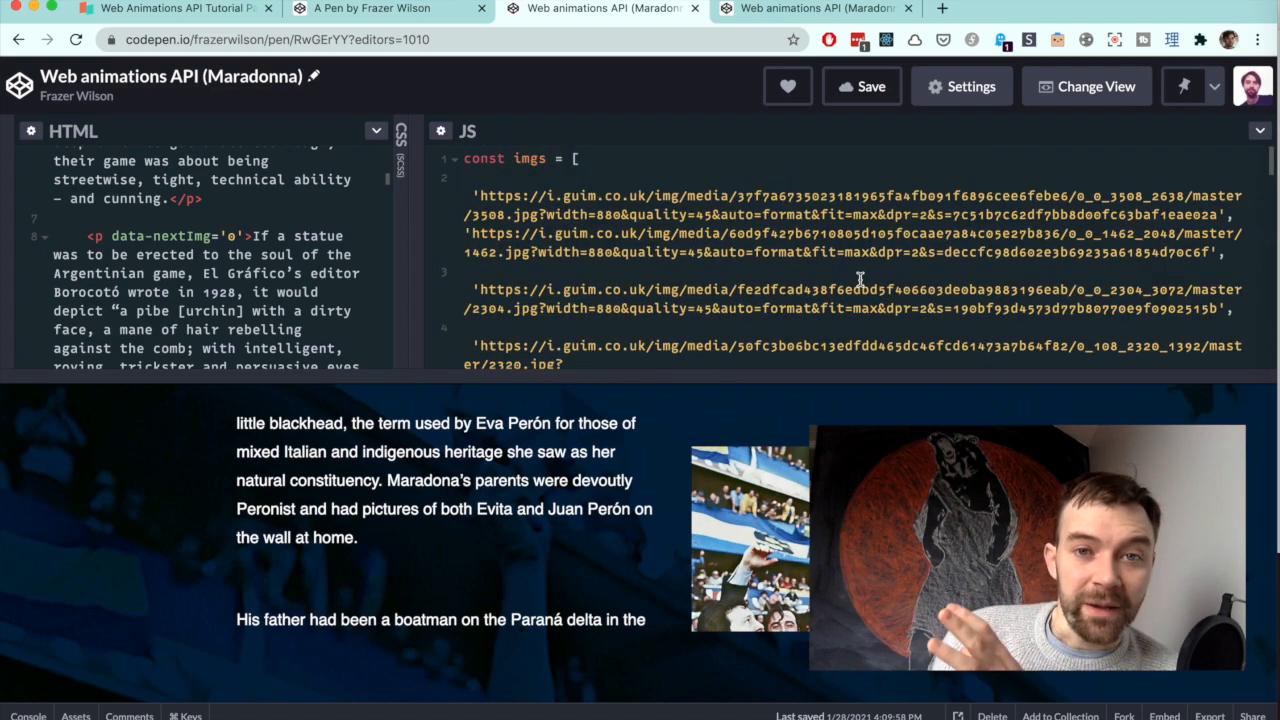
{"action": "scroll", "scroll_direction": "down", "scroll_amount": 3}
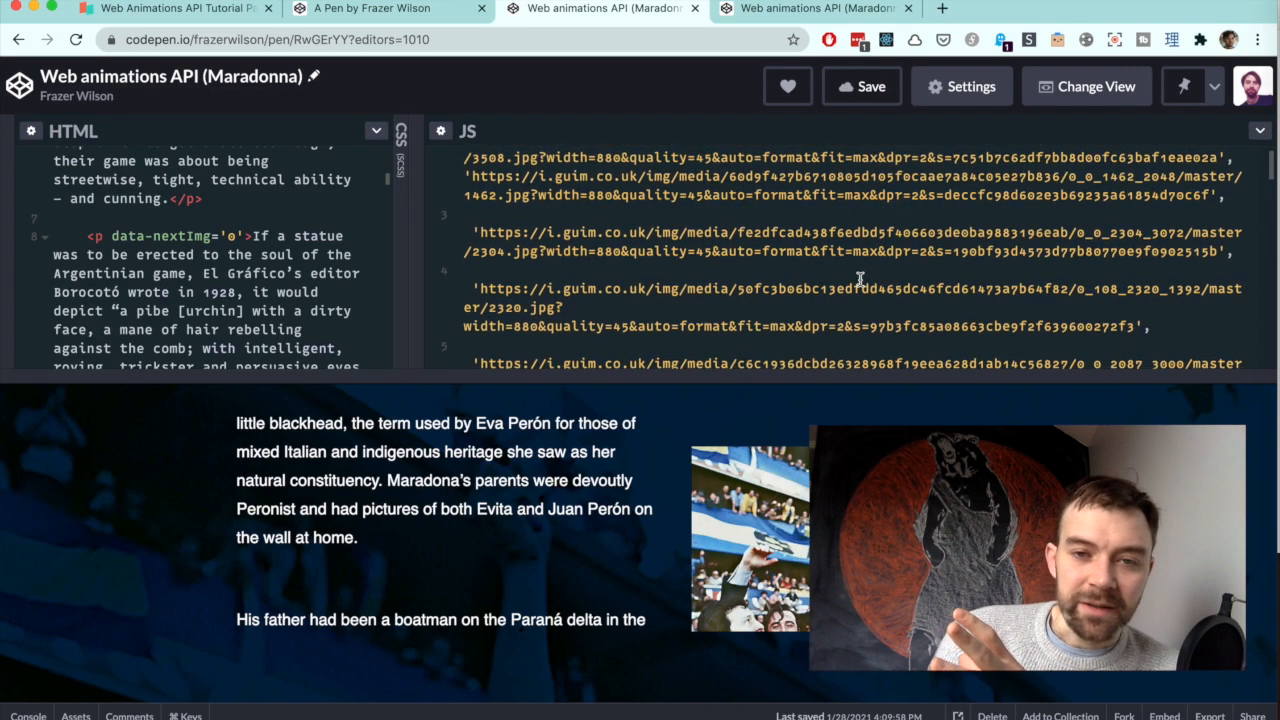
{"action": "scroll", "scroll_direction": "down", "scroll_amount": 3}
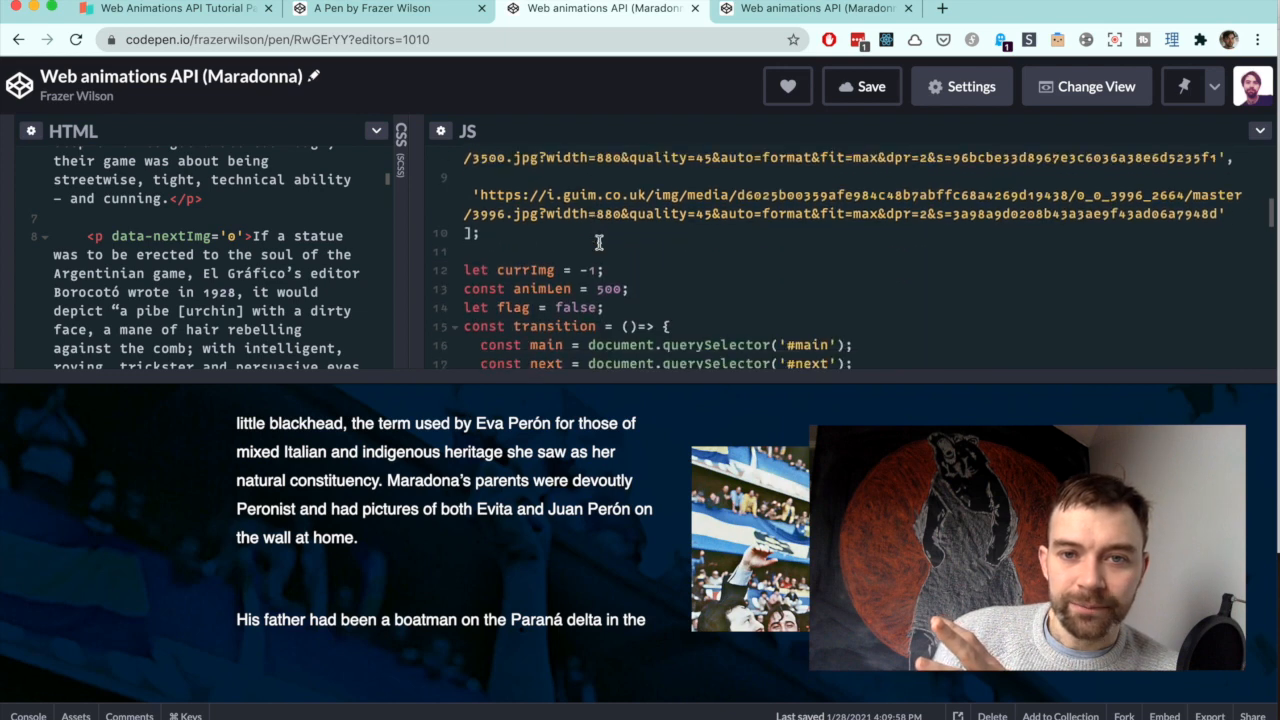
{"action": "scroll", "scroll_direction": "down", "scroll_amount": 3}
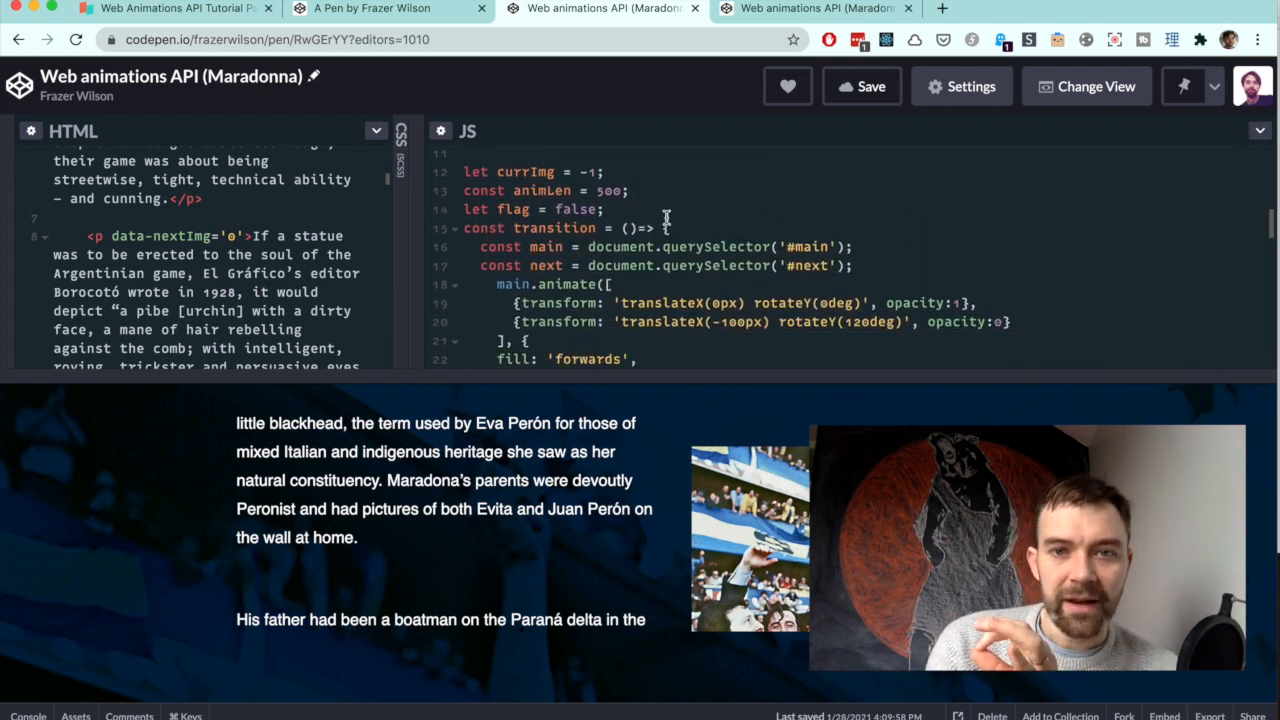
{"action": "scroll", "scroll_direction": "down", "scroll_amount": 3}
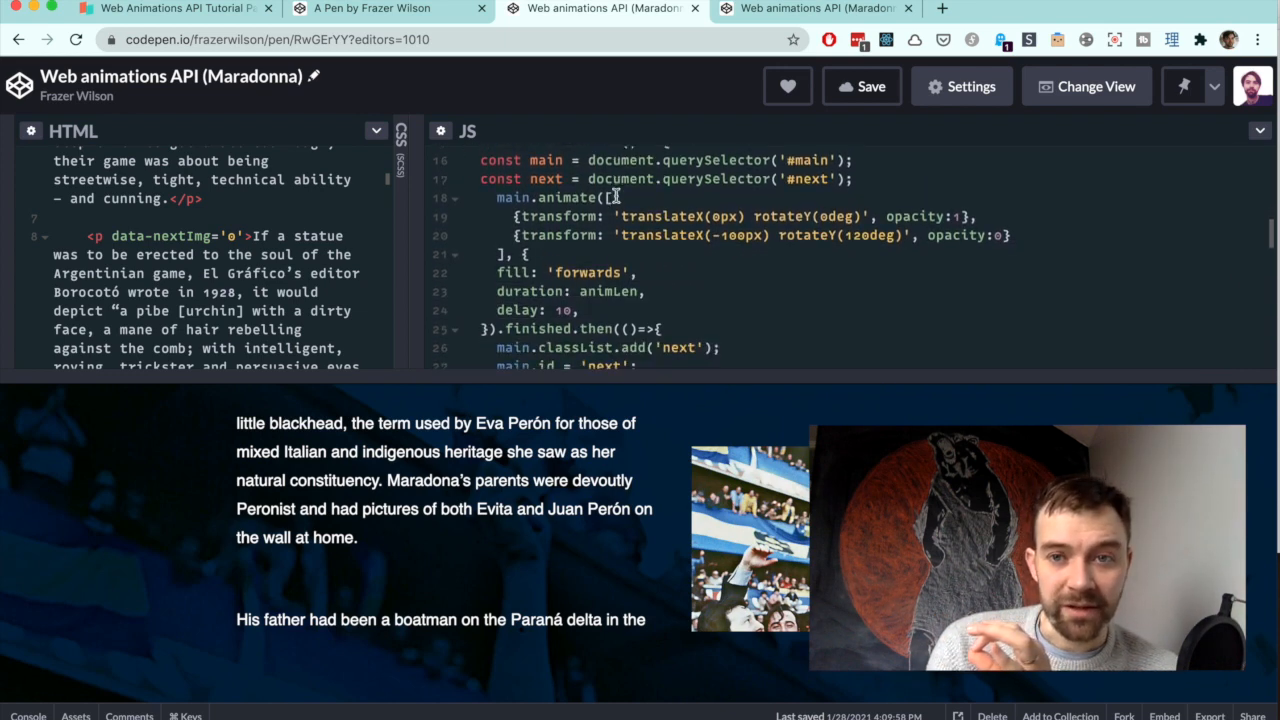
{"action": "scroll", "scroll_direction": "up", "scroll_amount": 3}
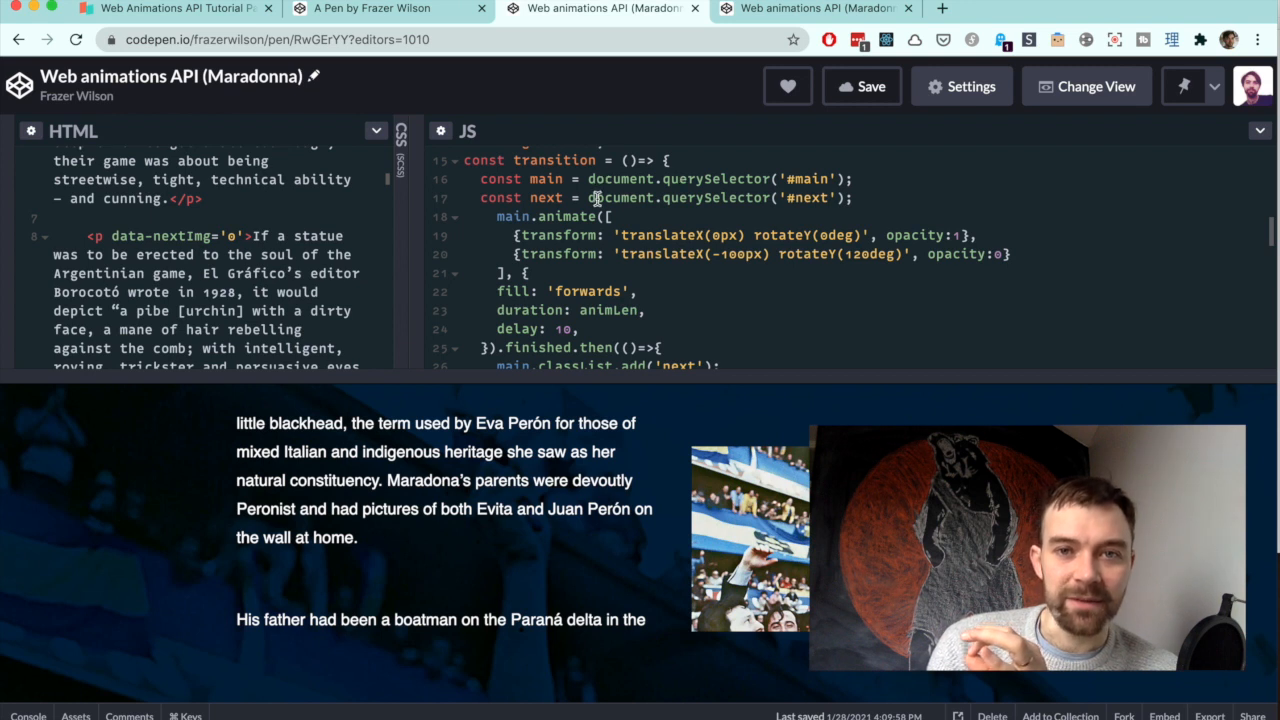
{"action": "scroll", "scroll_direction": "down", "scroll_amount": 3}
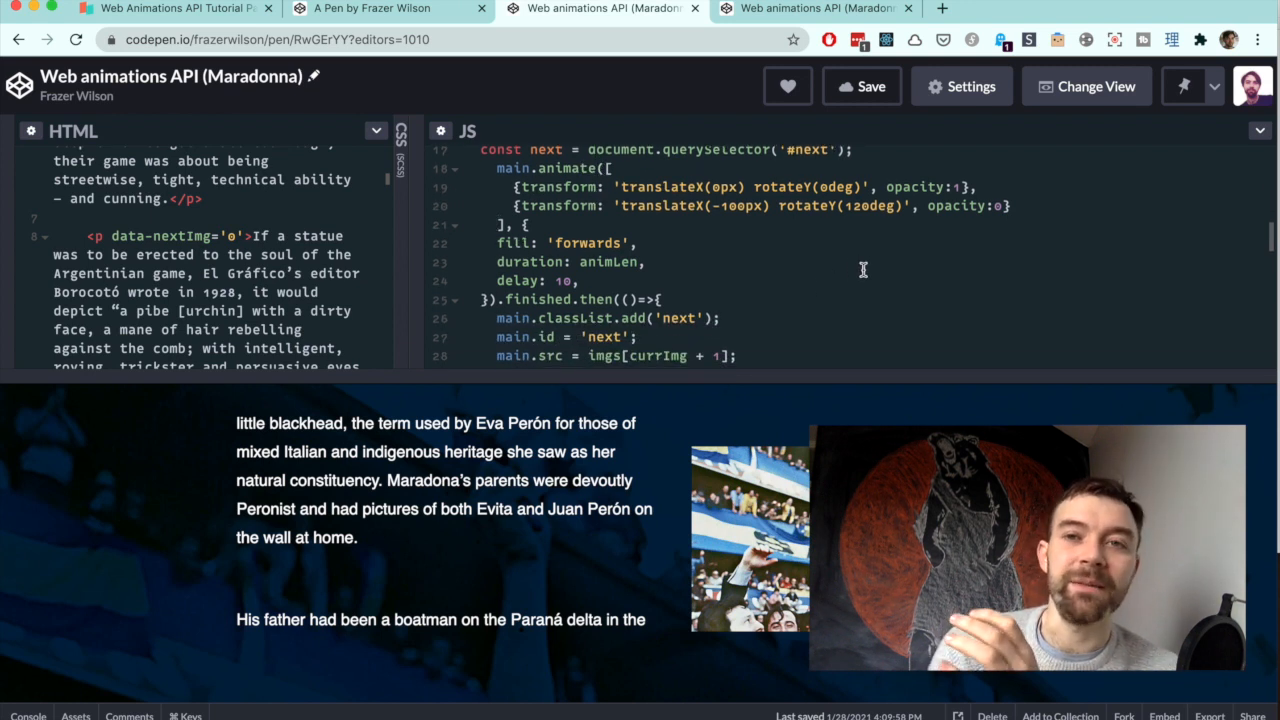
{"action": "scroll", "scroll_direction": "down", "scroll_amount": 3}
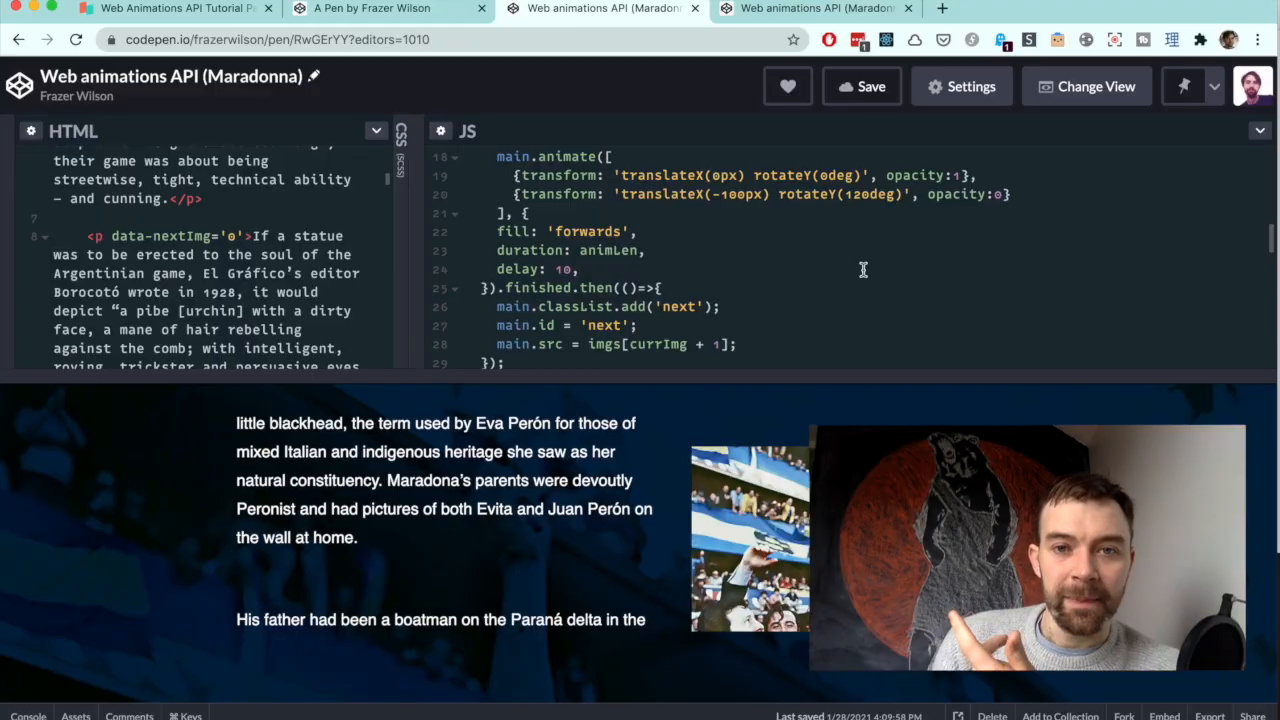
{"action": "scroll", "scroll_direction": "up", "scroll_amount": 3}
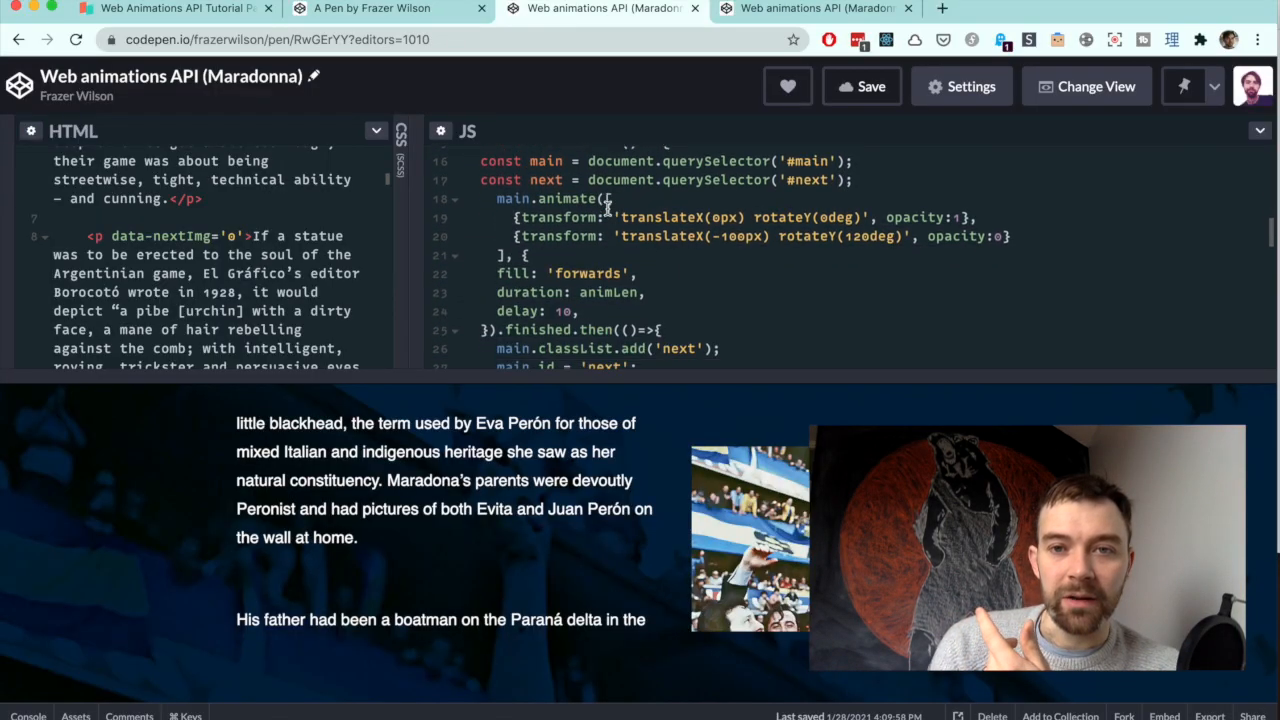
{"action": "scroll", "scroll_direction": "down", "scroll_amount": 3}
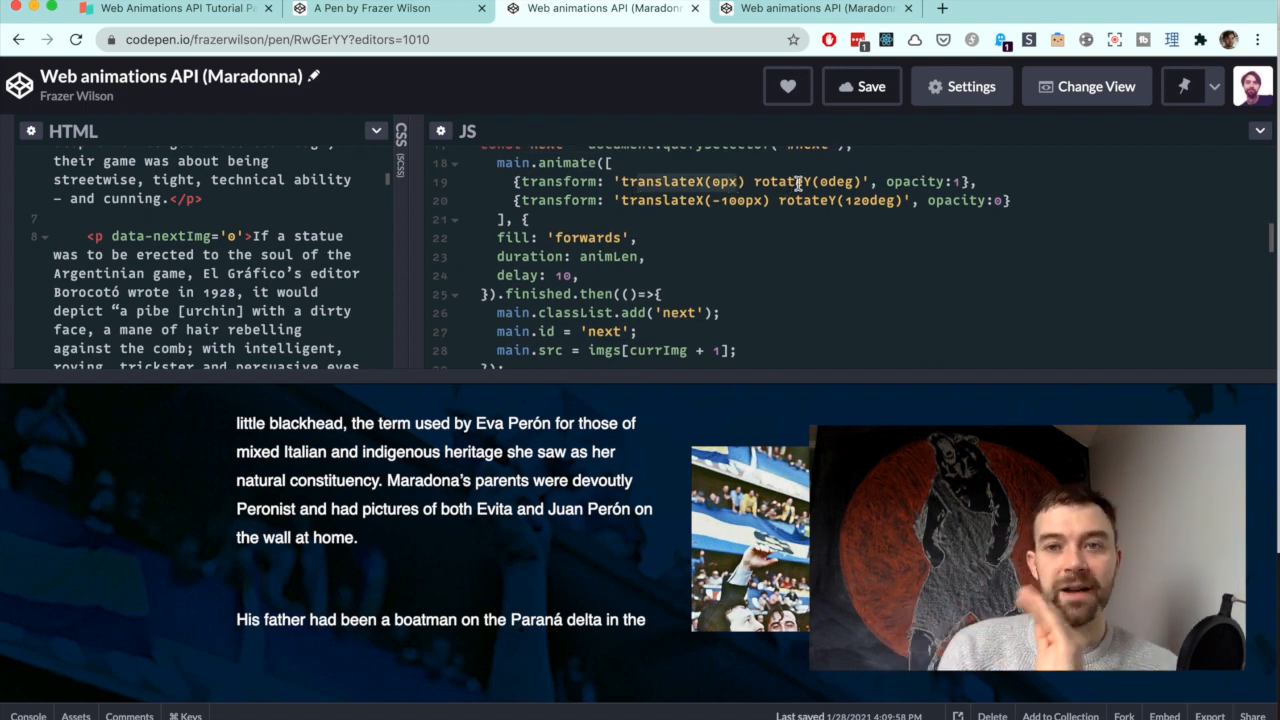
{"action": "scroll", "scroll_direction": "down", "scroll_amount": 3}
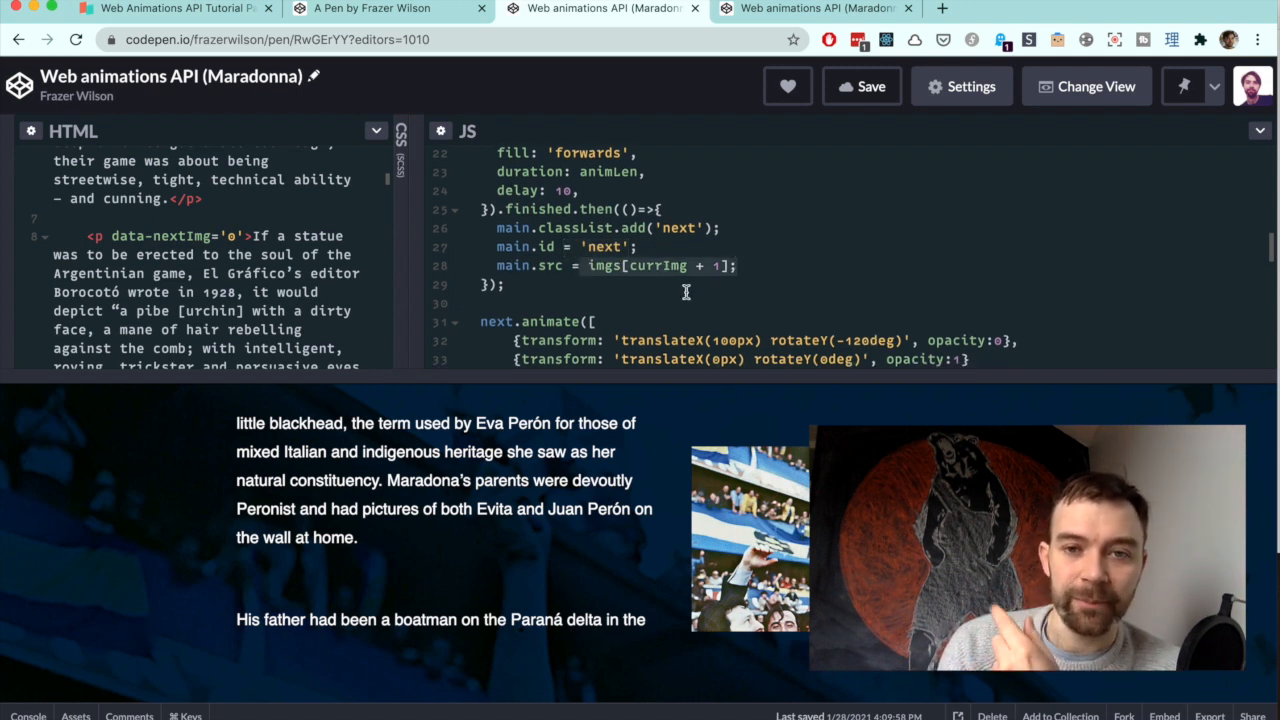
{"action": "scroll", "scroll_direction": "down", "scroll_amount": 3}
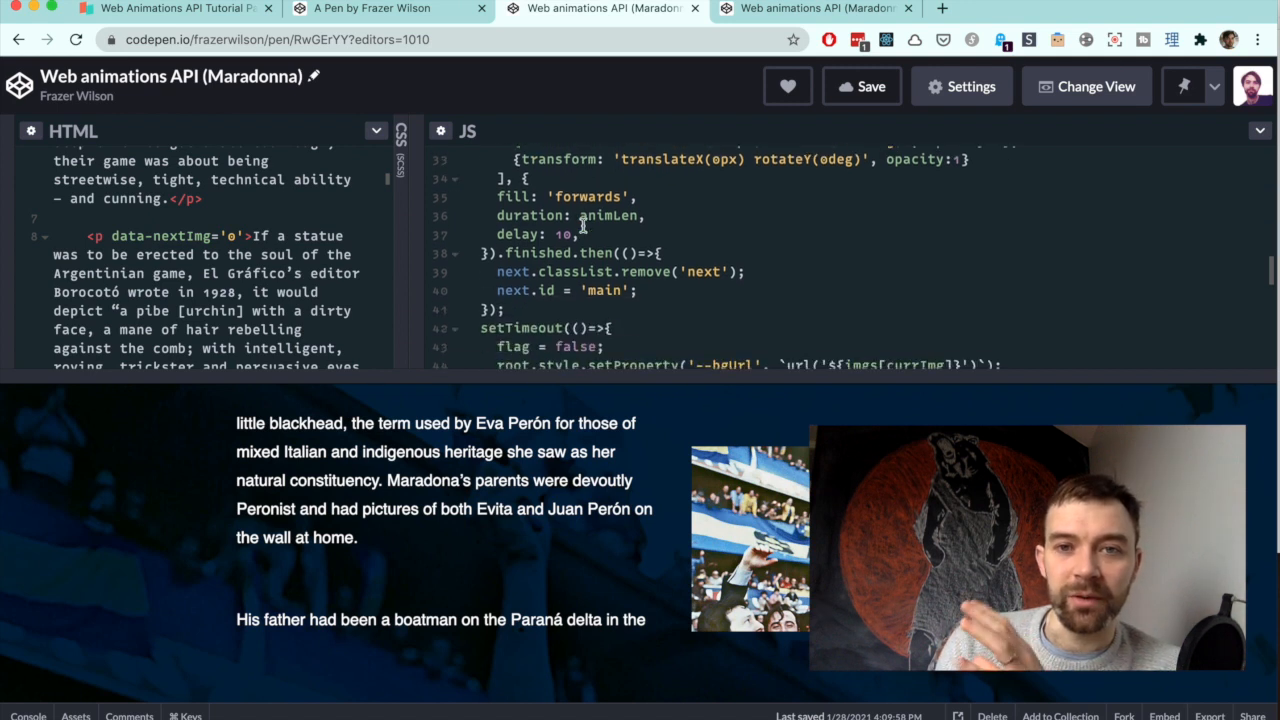
{"action": "scroll", "scroll_direction": "up", "scroll_amount": 3}
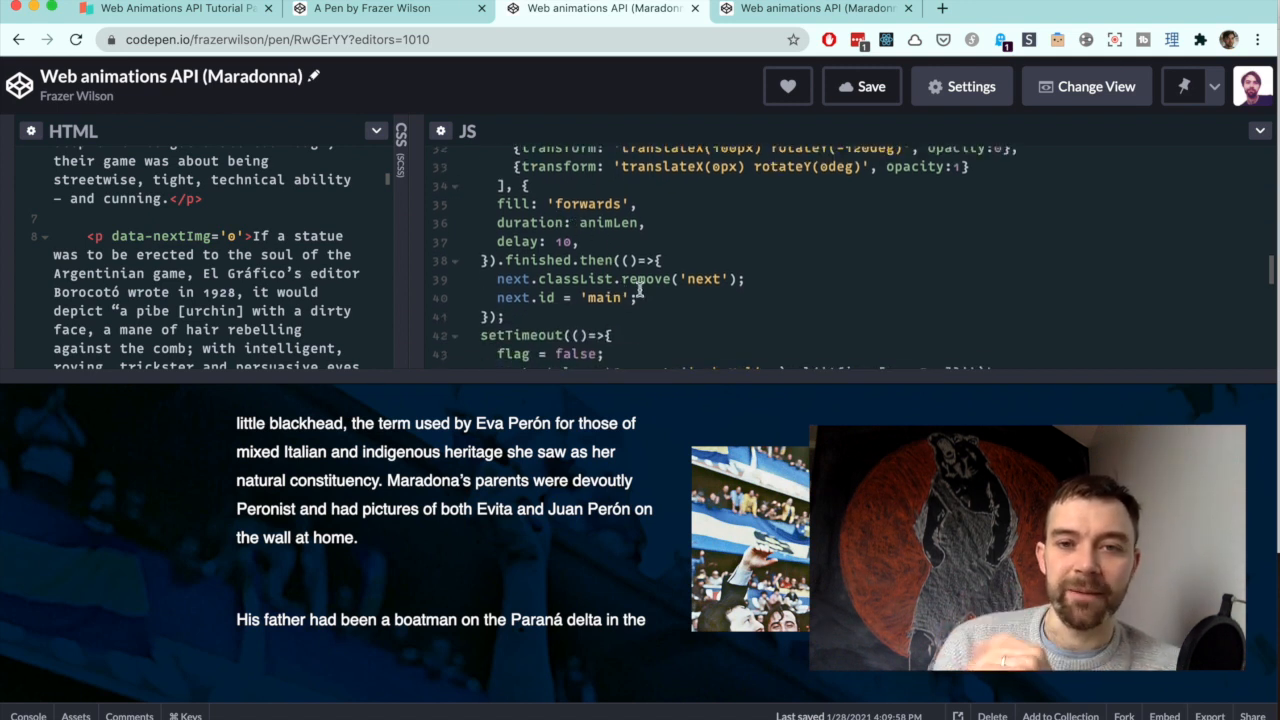
{"action": "scroll", "scroll_direction": "down", "scroll_amount": 3}
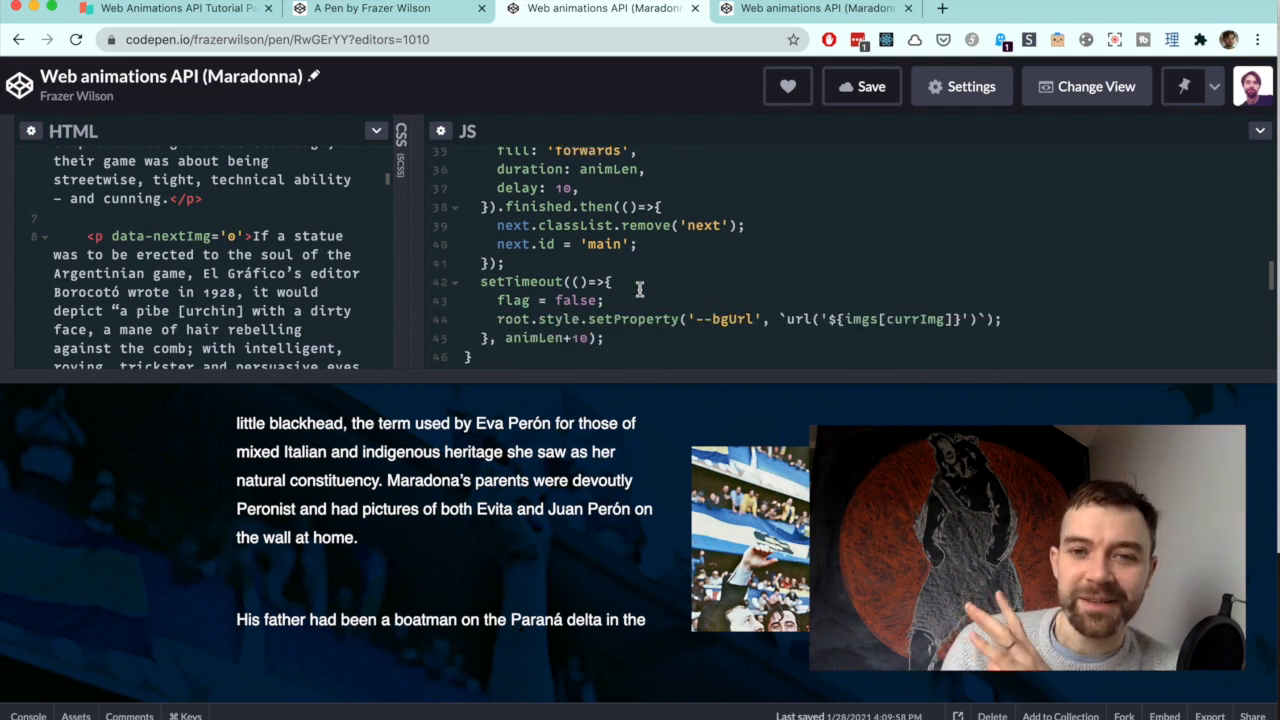
{"action": "scroll", "scroll_direction": "up", "scroll_amount": 3}
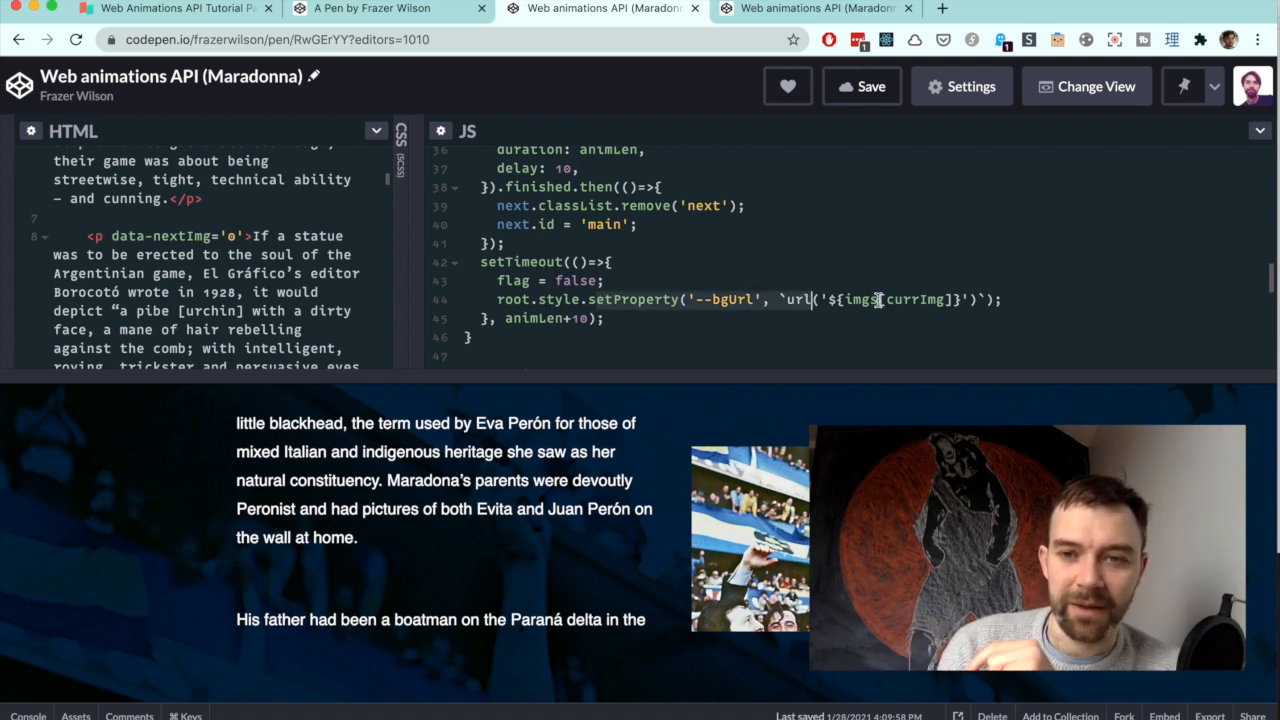
{"action": "scroll", "scroll_direction": "down", "scroll_amount": 3}
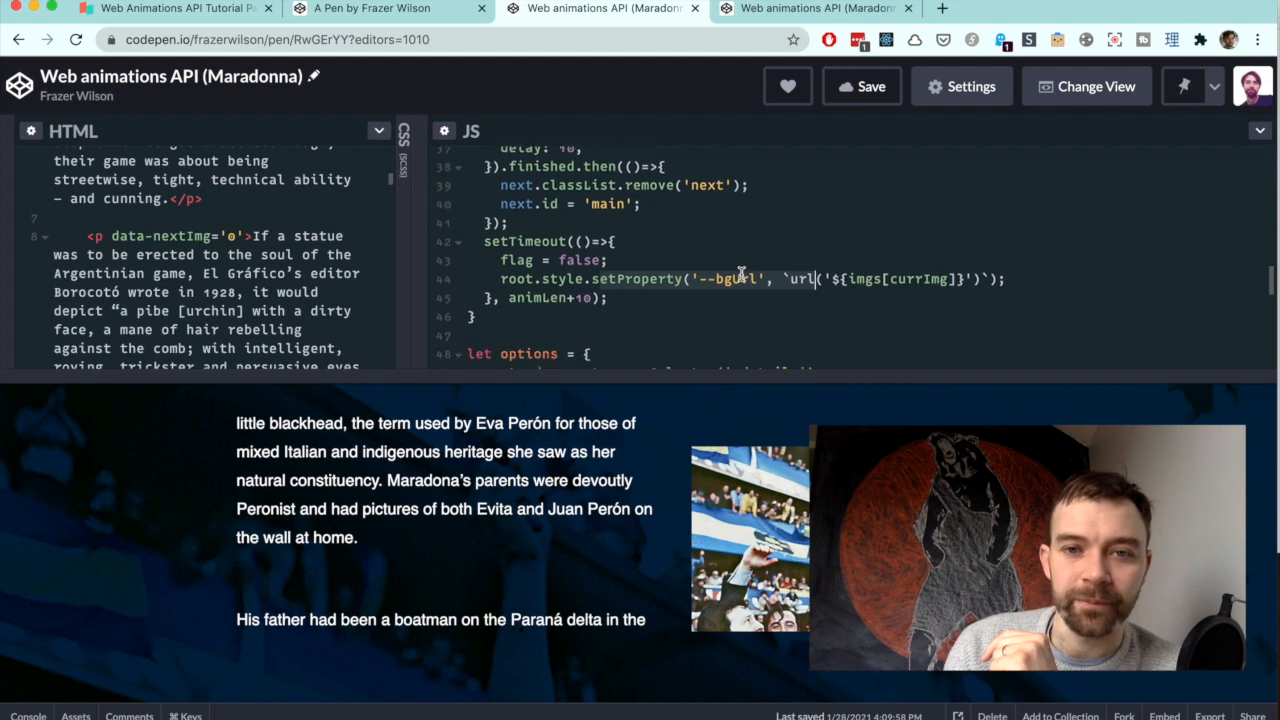
{"action": "scroll", "scroll_direction": "down", "scroll_amount": 3}
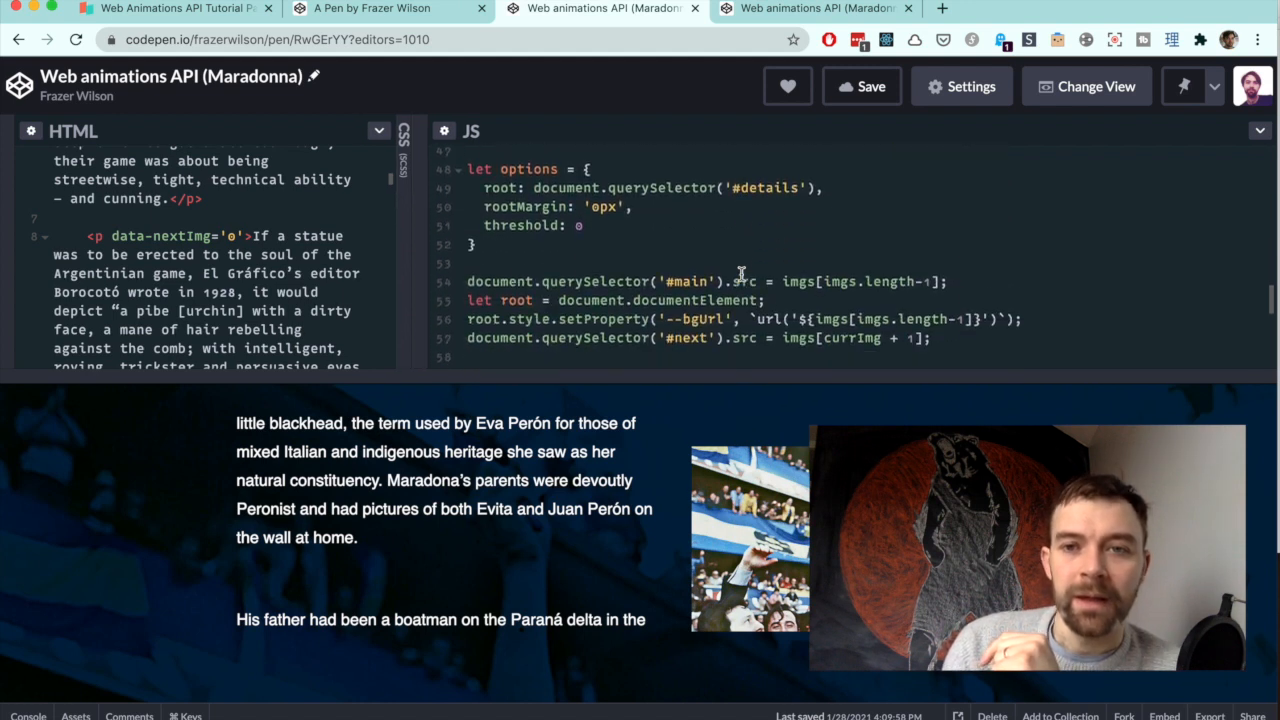
- Scroll through the IntersectionObserver code before inspecting the element's CSS rules
{"action": "scroll", "scroll_direction": "down", "scroll_amount": 3}
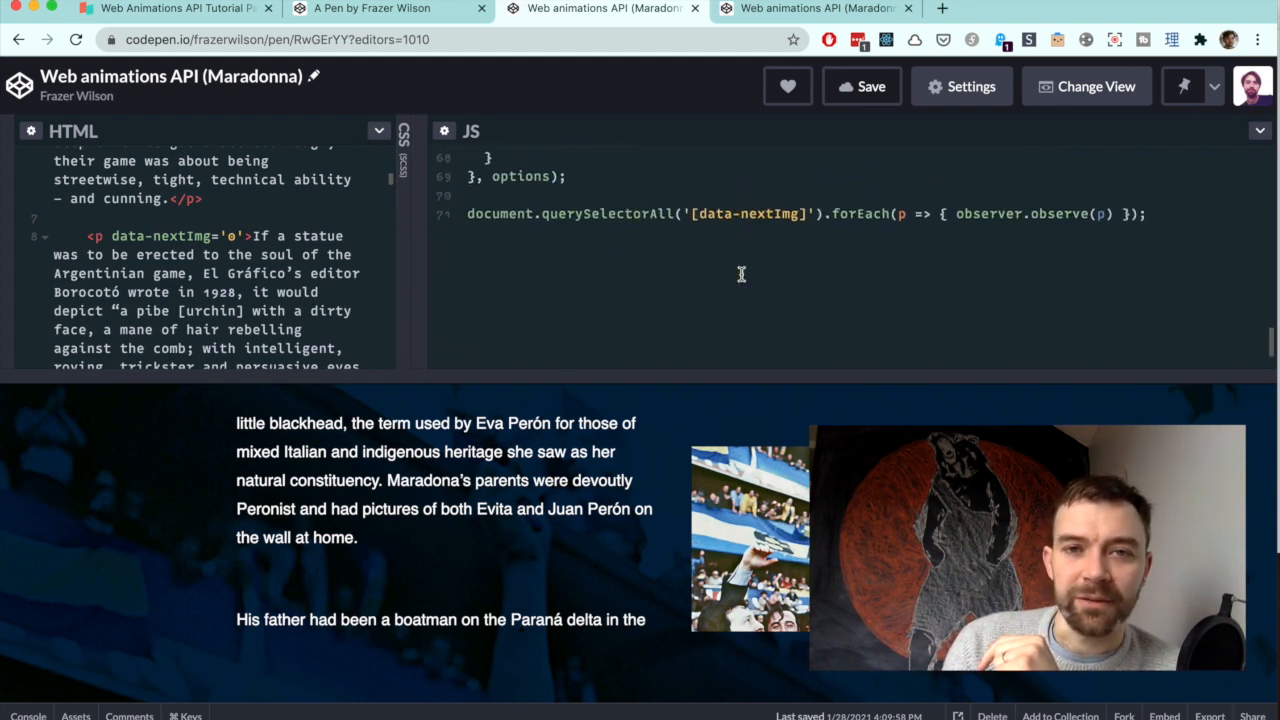
{"action": "scroll", "scroll_direction": "up", "scroll_amount": 3}
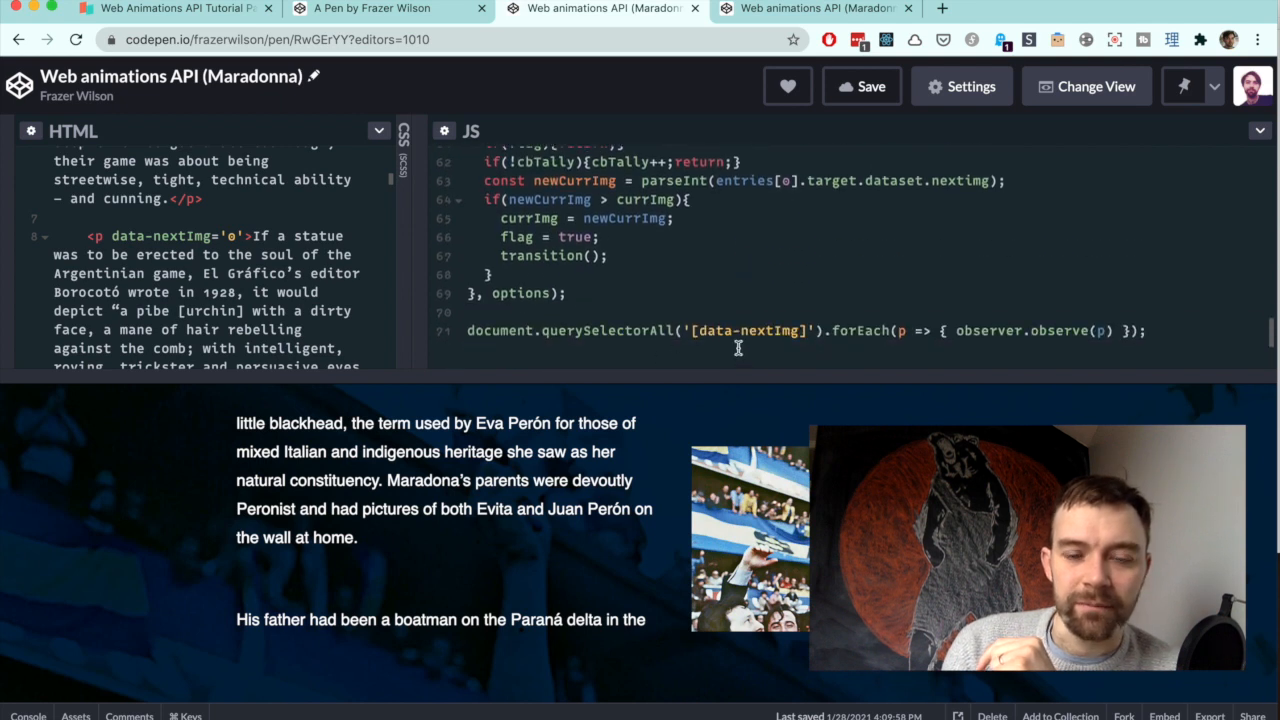
{"action": "mouse_move", "coordinate": [976, 328]}
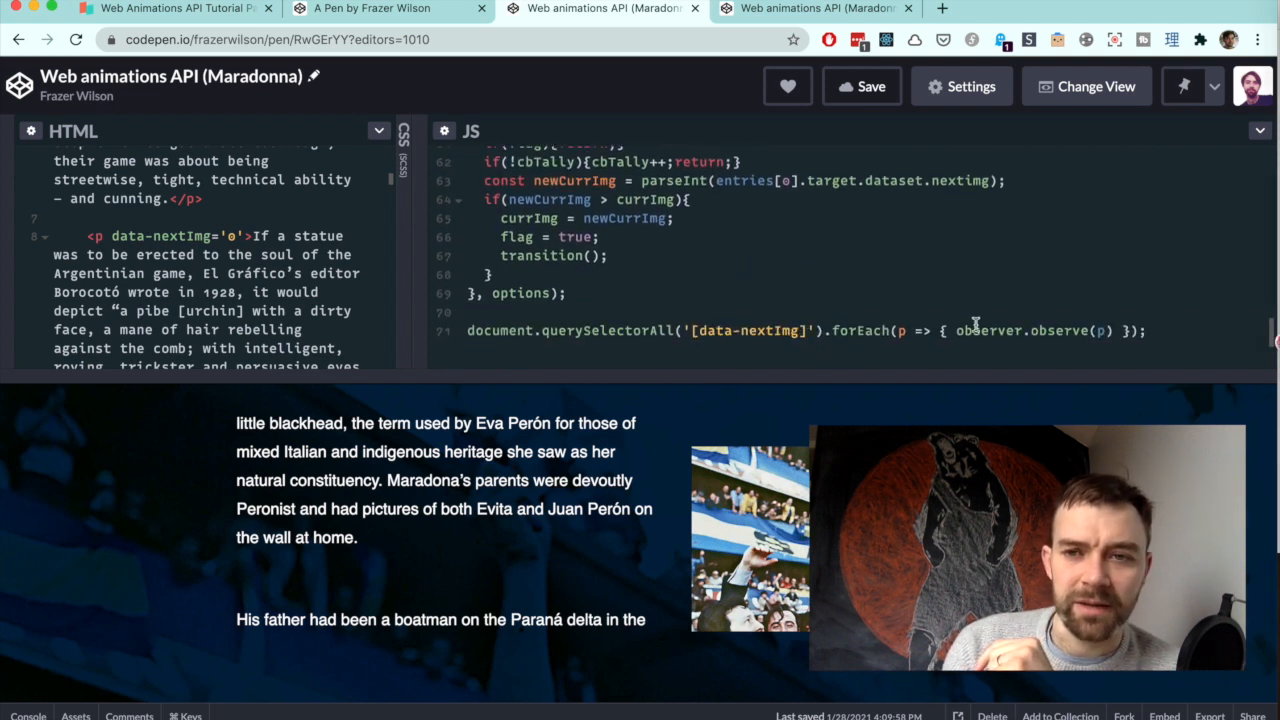
{"action": "scroll", "scroll_direction": "up", "scroll_amount": 3}
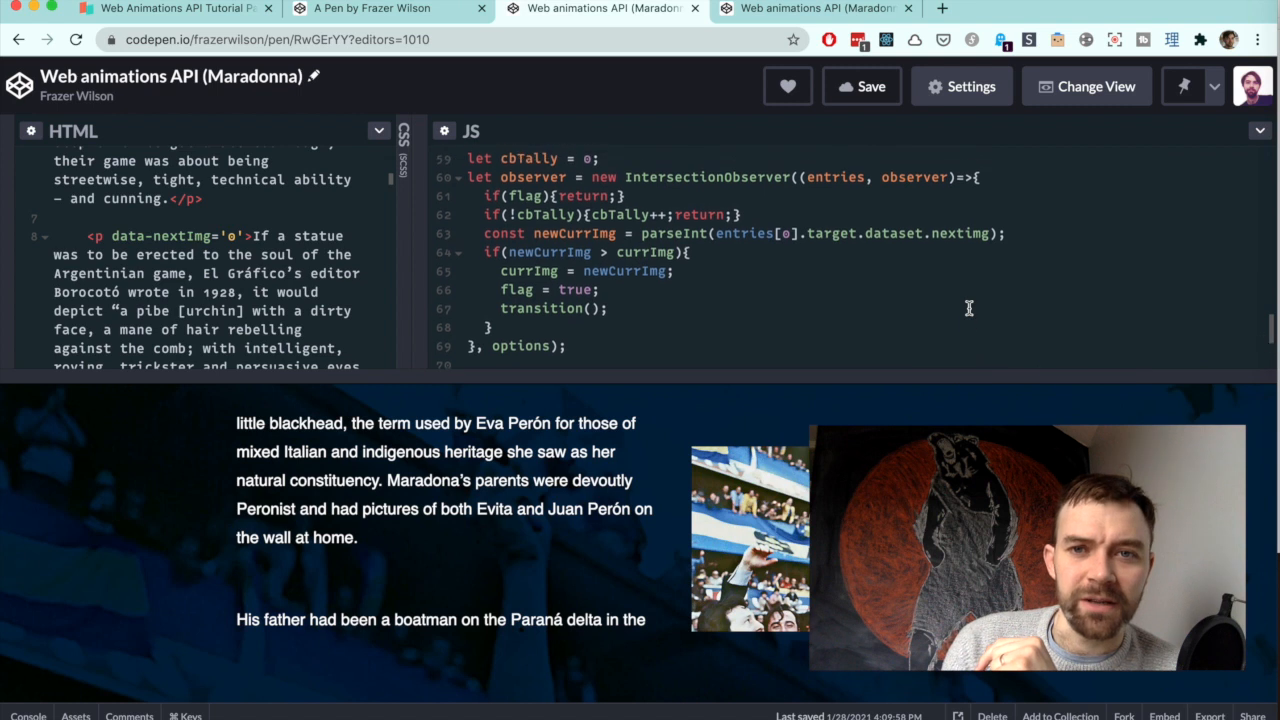
{"action": "scroll", "scroll_direction": "up", "scroll_amount": 3}
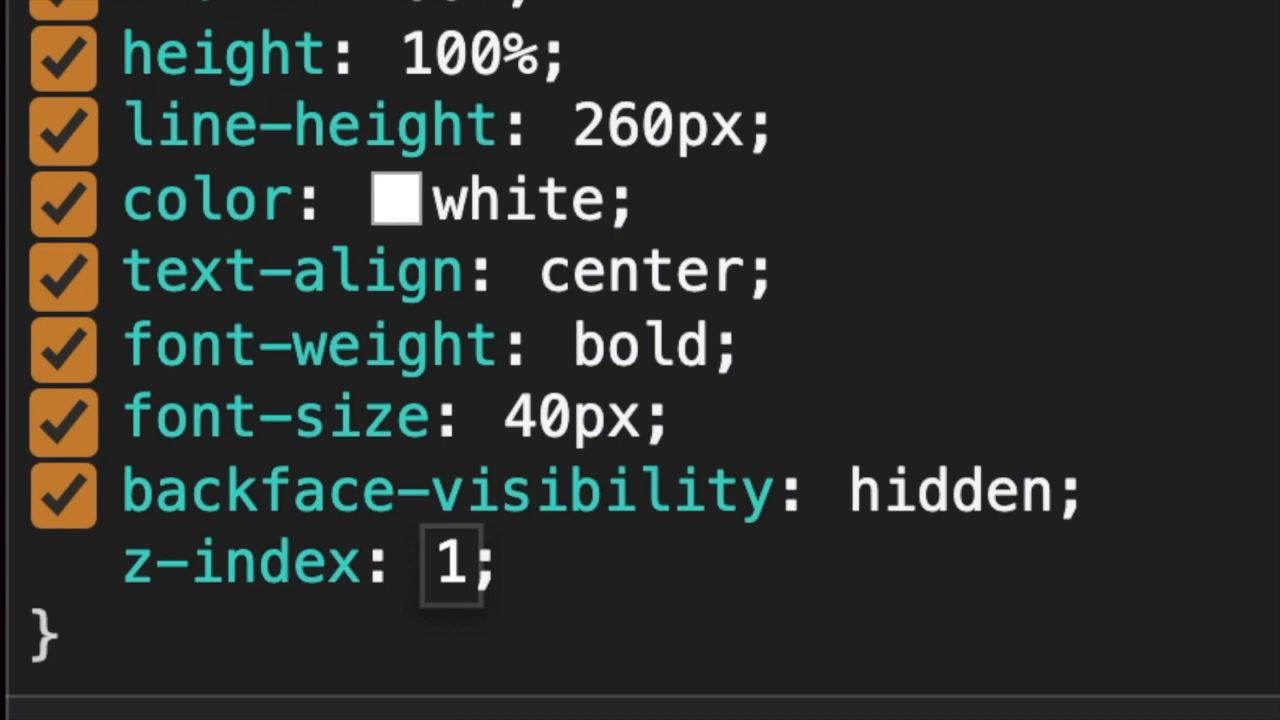
- Change the element's z-index in the Styles pane to 2, then 999999
{"action": "type", "text": "2"}
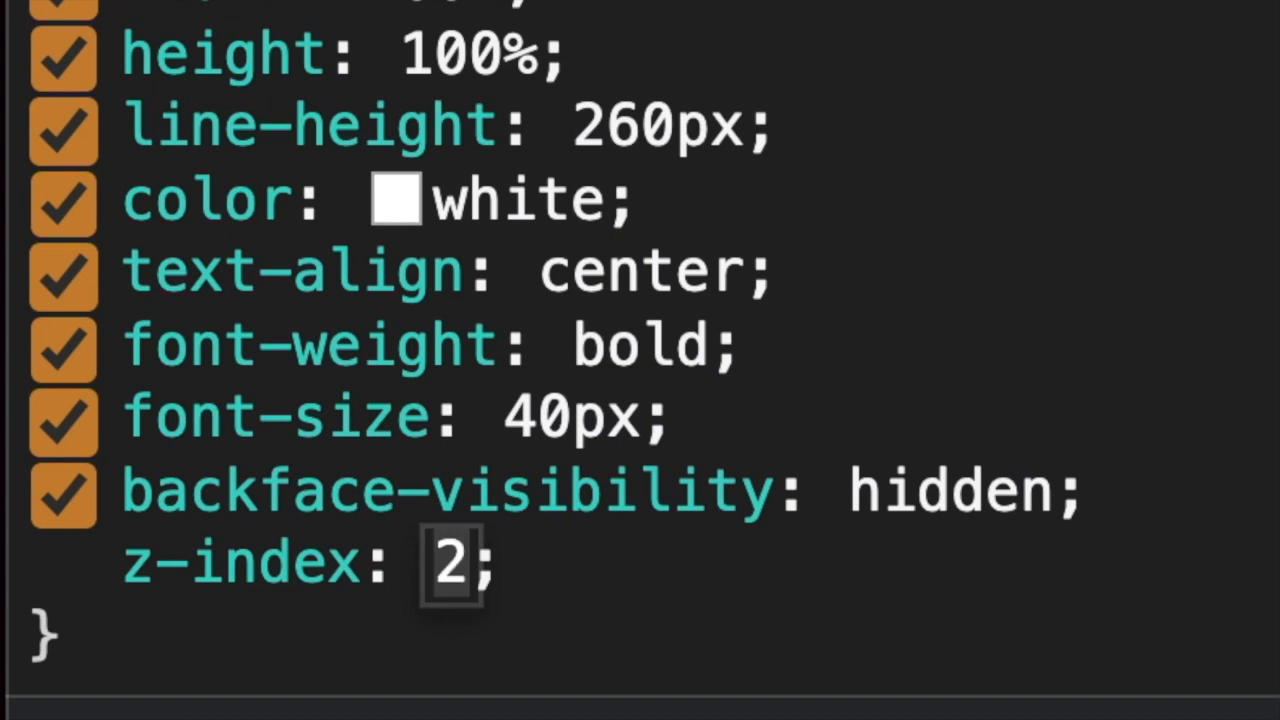
{"action": "type", "text": "999999"}
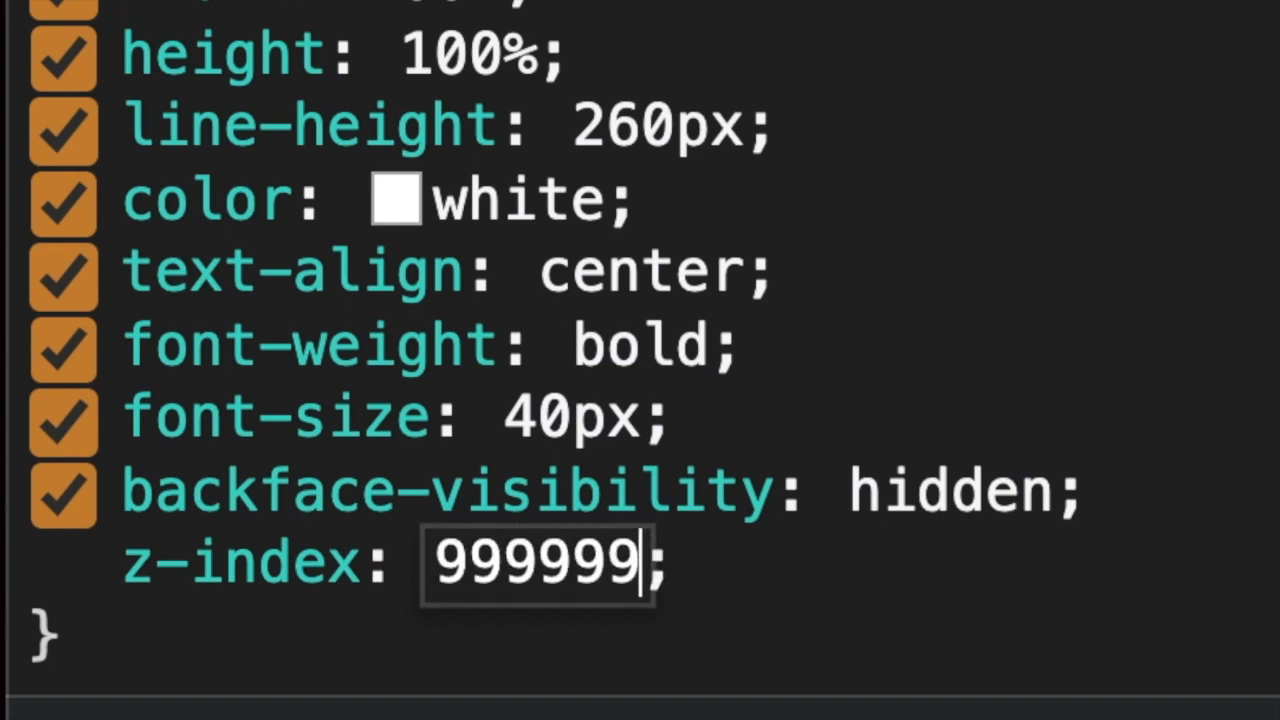